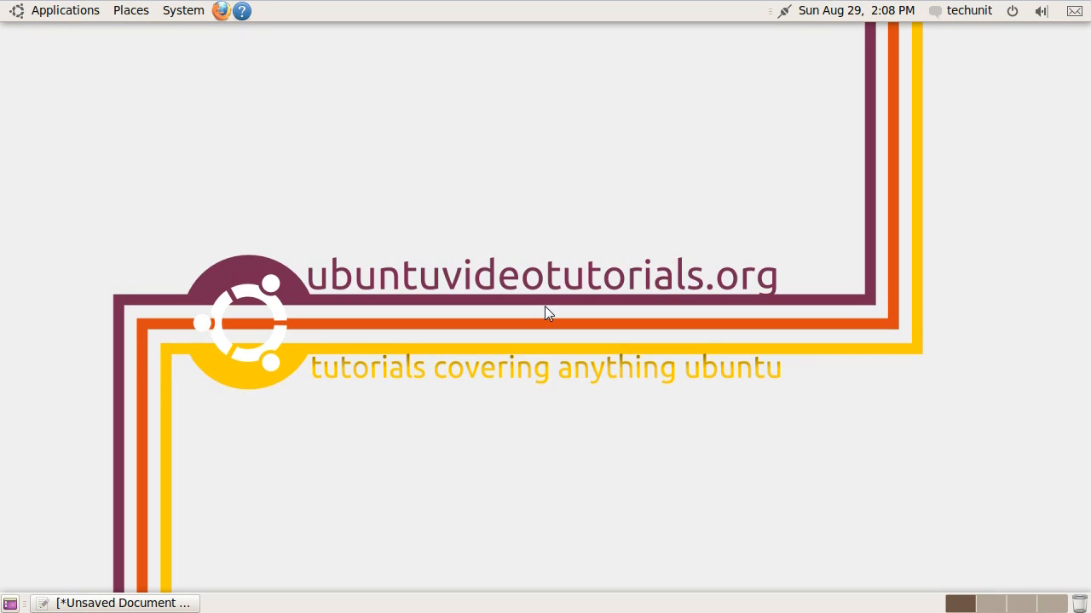
mouse_move(203, 607)
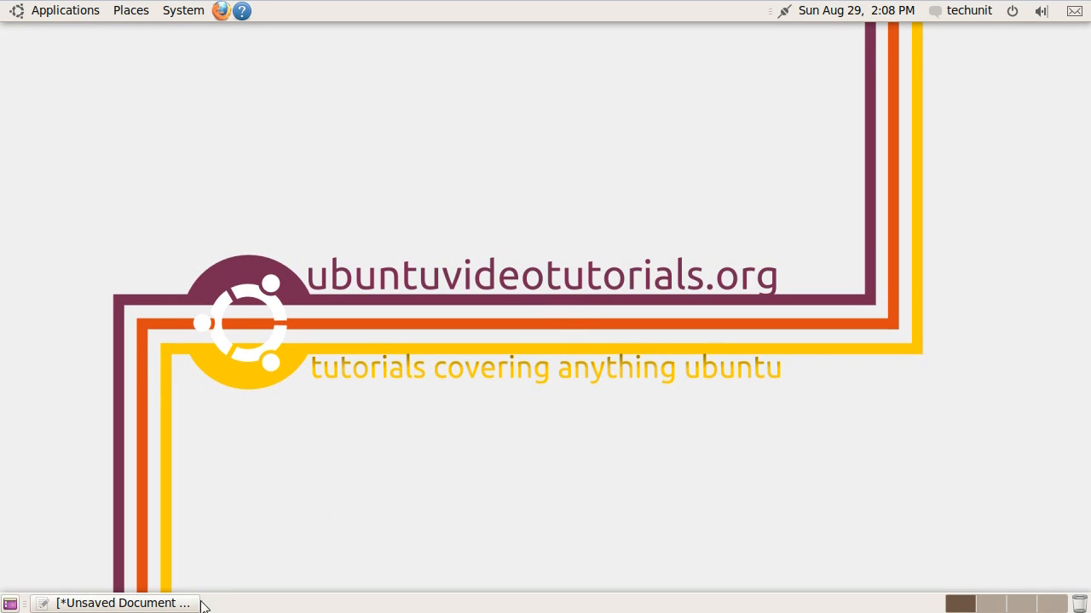
mouse_move(201, 542)
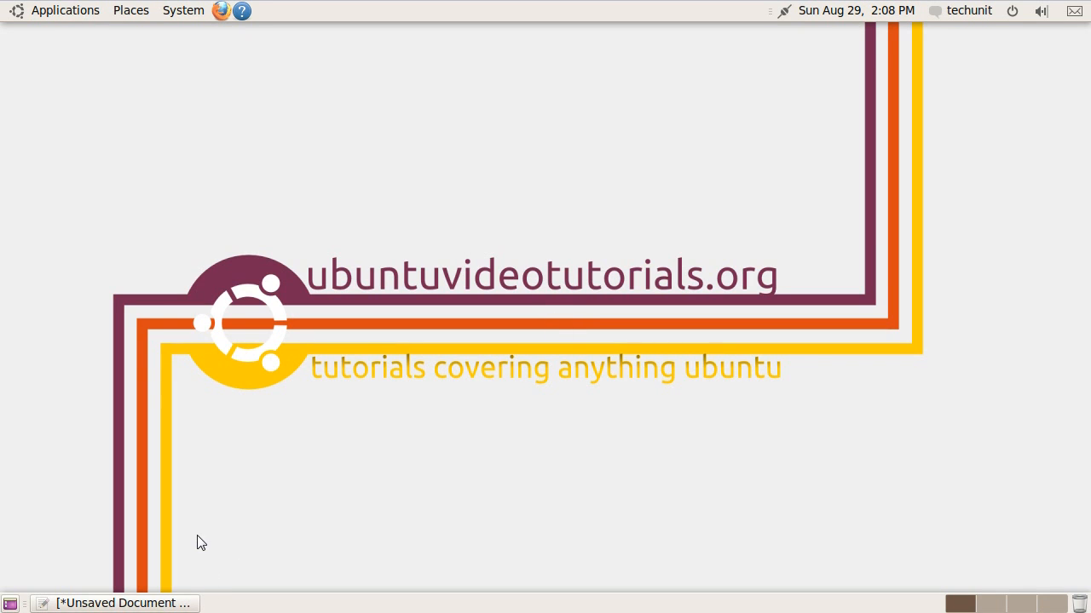
Launch a Terminal from Applications > Accessories beside the gedit notes
left_click(65, 10)
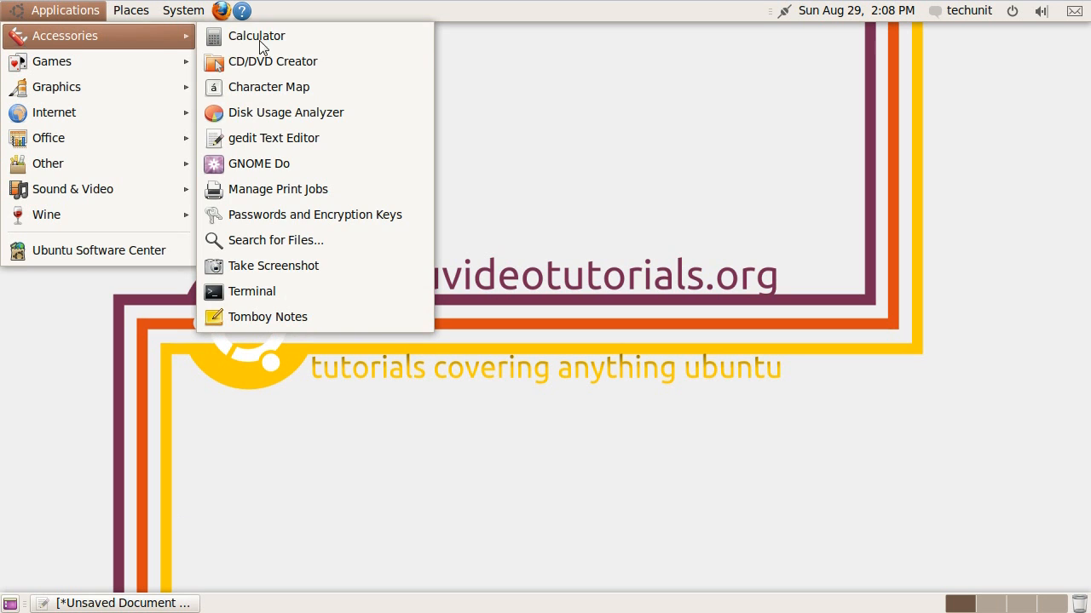
left_click(252, 290)
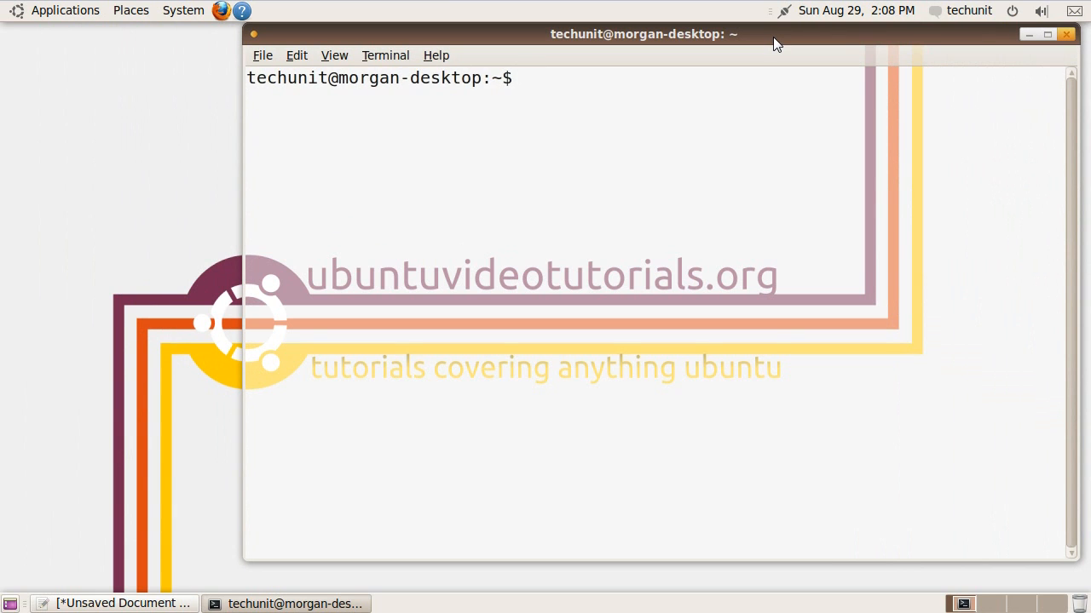
left_click(1063, 34)
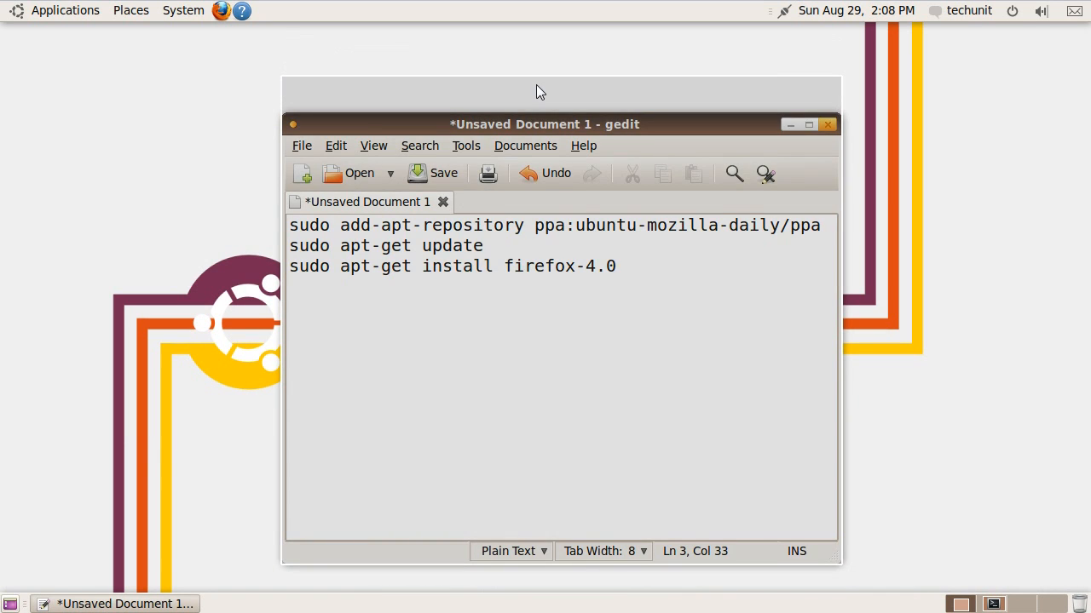
Move the gedit notes window higher and select the add-apt-repository line
left_click_drag(544, 123, 502, 58)
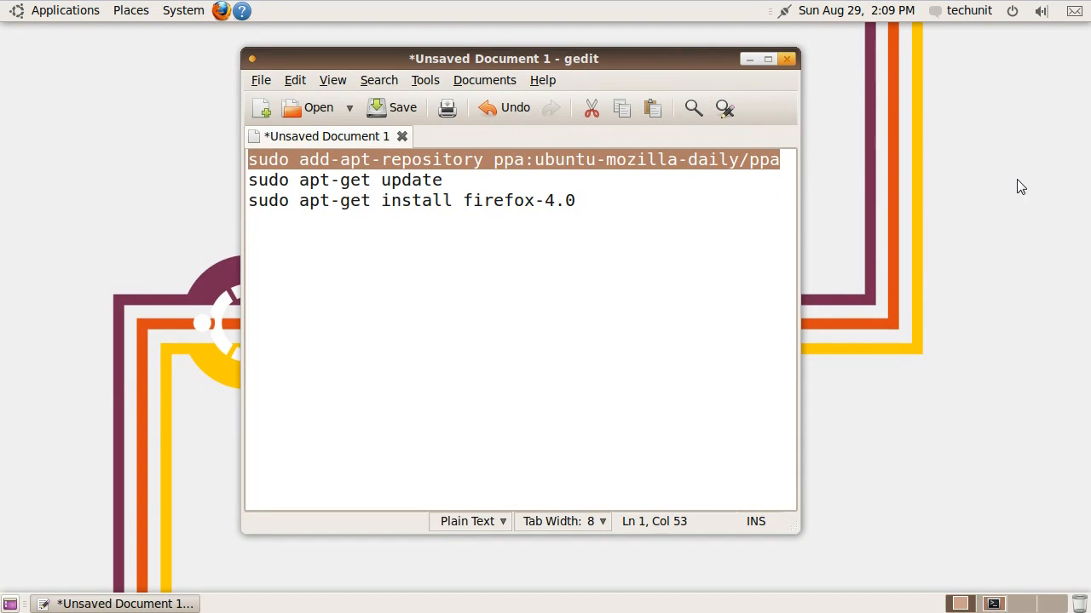
mouse_move(1071, 259)
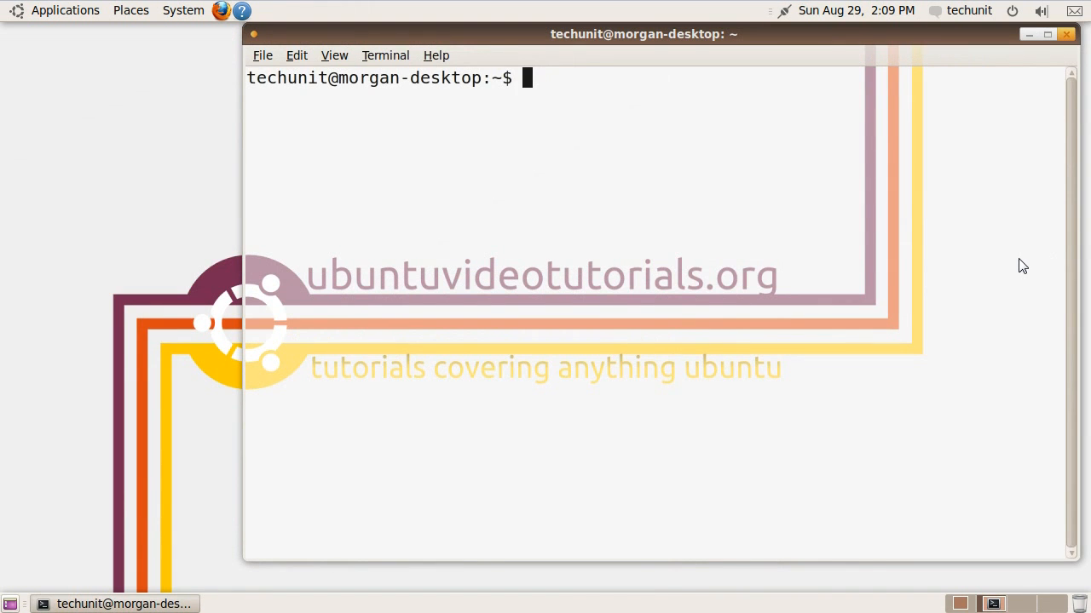
Run sudo add-apt-repository ppa:ubuntu-mozilla-daily/ppa and sudo apt-get update, then enter sudo apt-get install firefox-4.0
type("sudo add-apt-repository ppa:ubuntu-mozilla-daily/ppa")
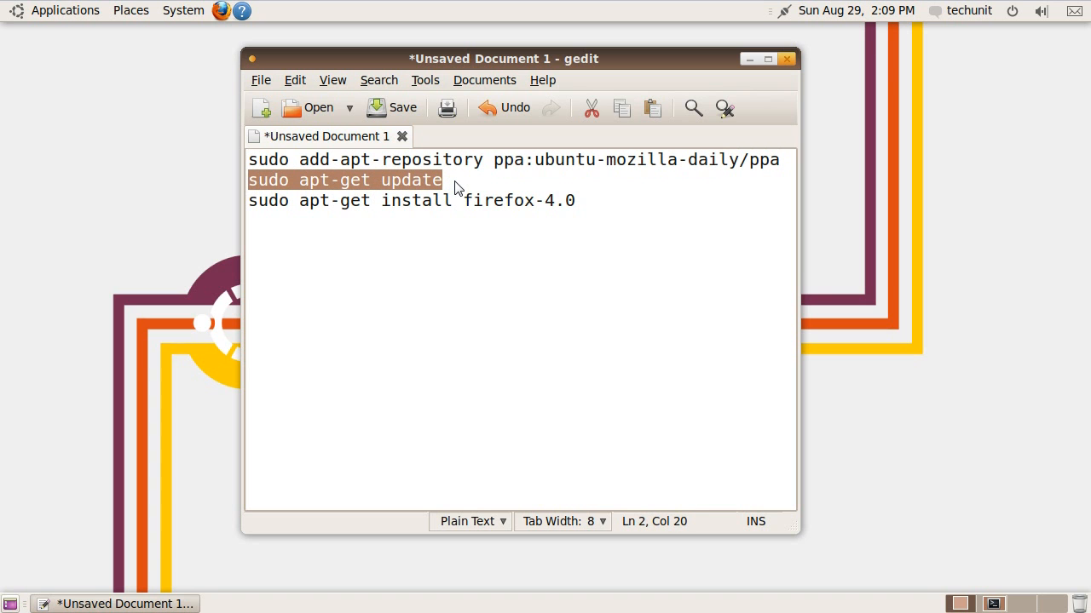
mouse_move(924, 392)
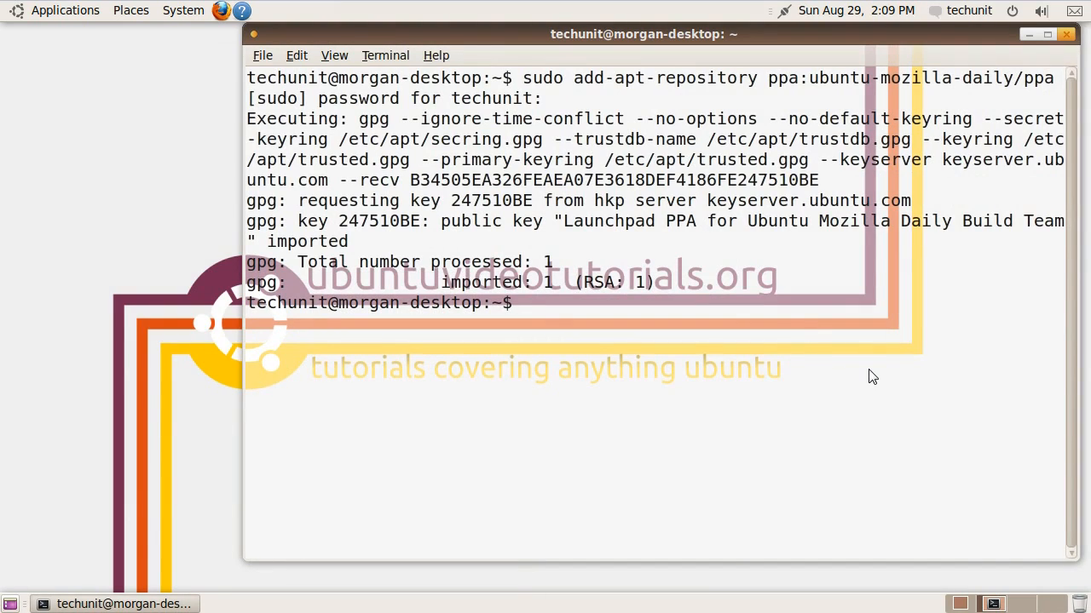
type("sudo apt-get update")
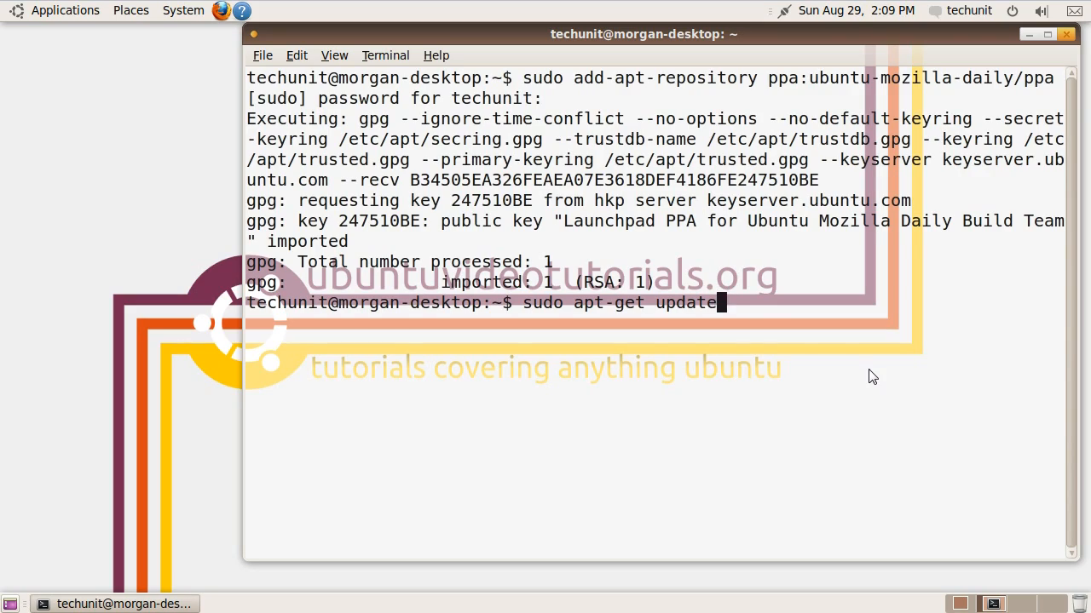
key("Return")
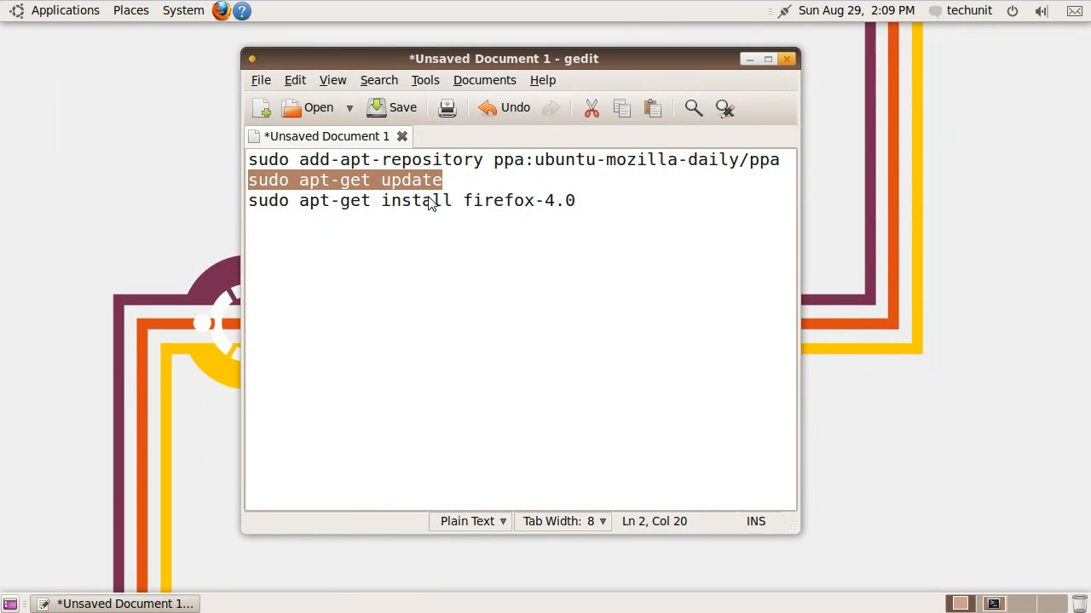
left_click(248, 201)
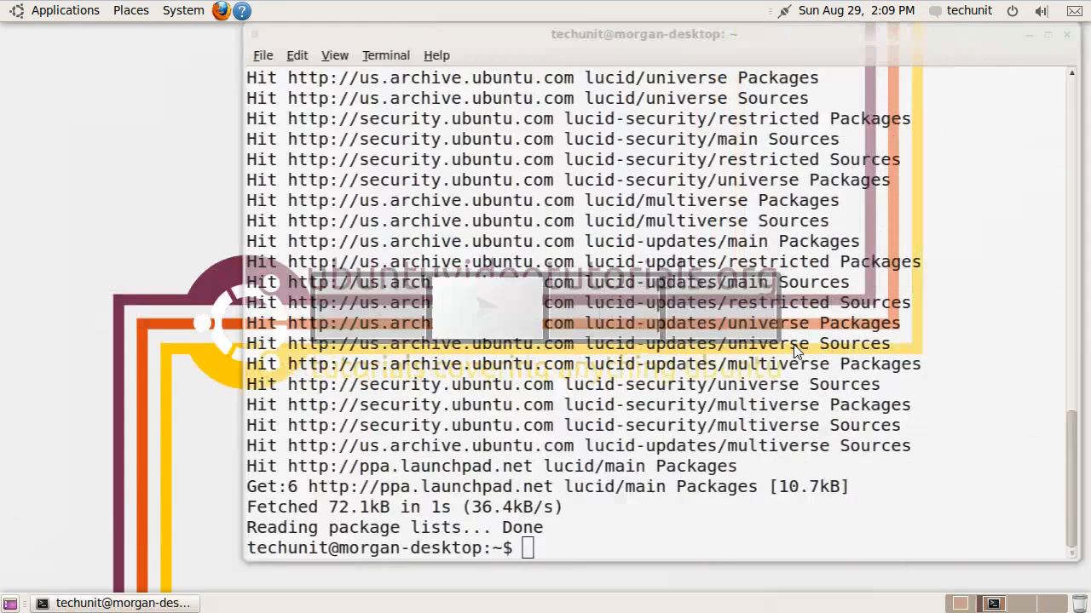
type("sudo apt-get install firefox-4.0")
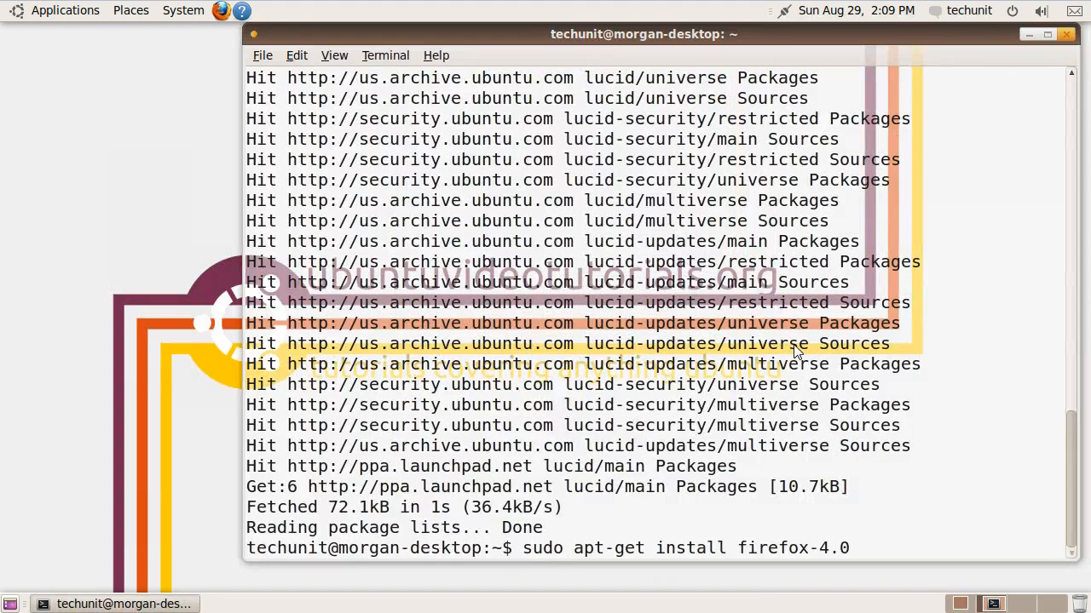
Run sudo apt-get install firefox-4.0, answering y, and rerun it with Y after the abort
key("Return")
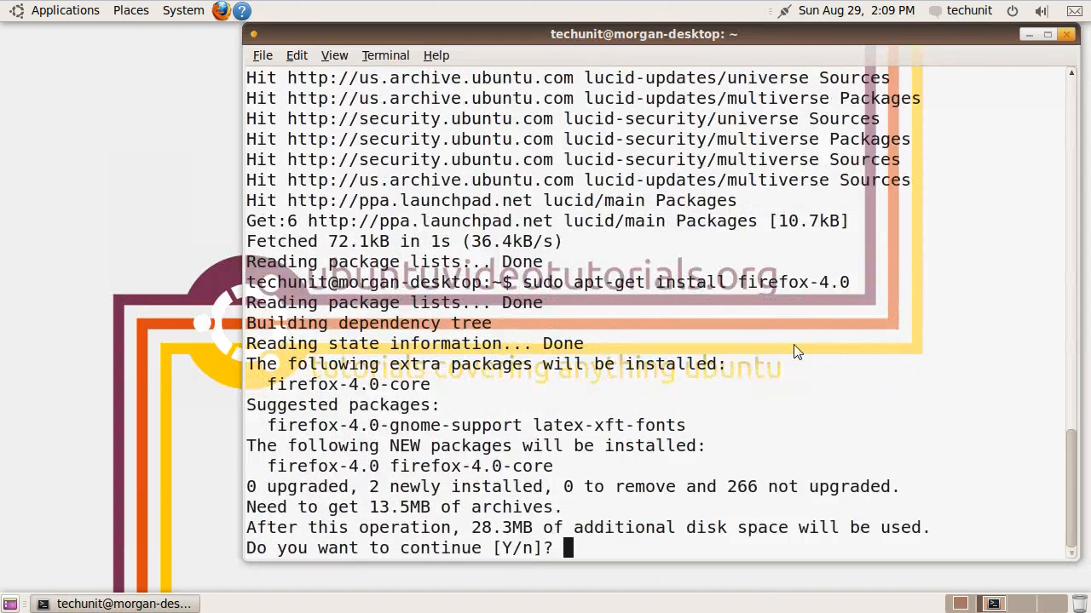
type("y")
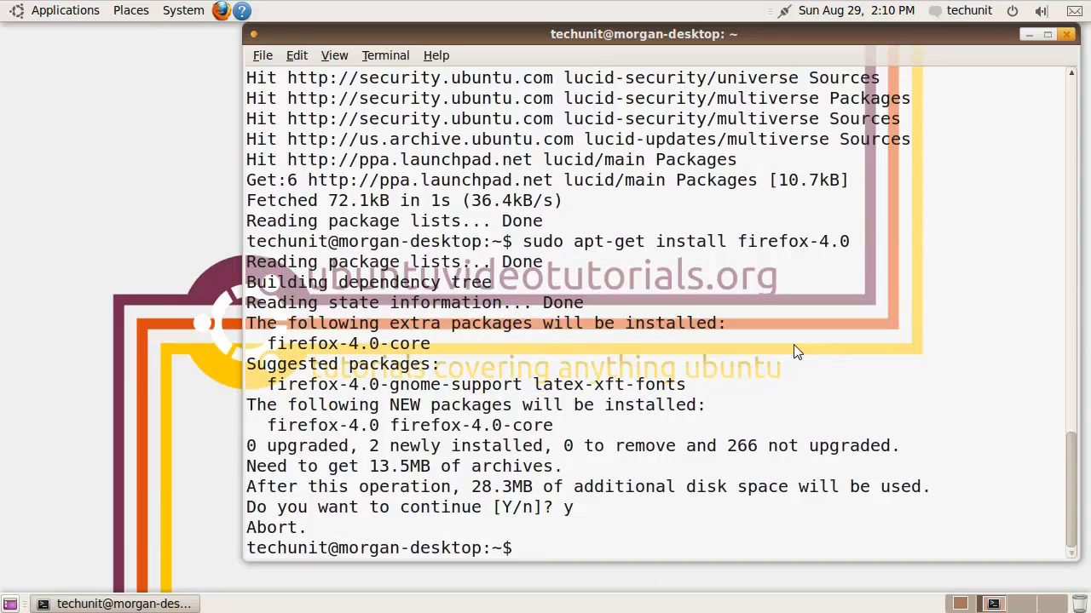
type("sudo apt-get install firefox-4.0")
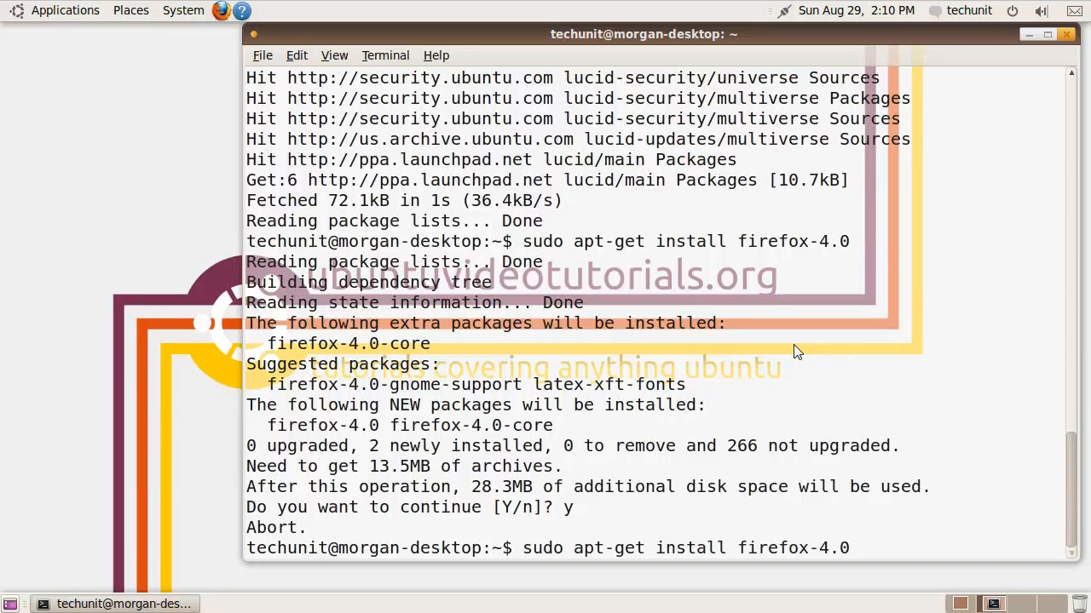
key("Return")
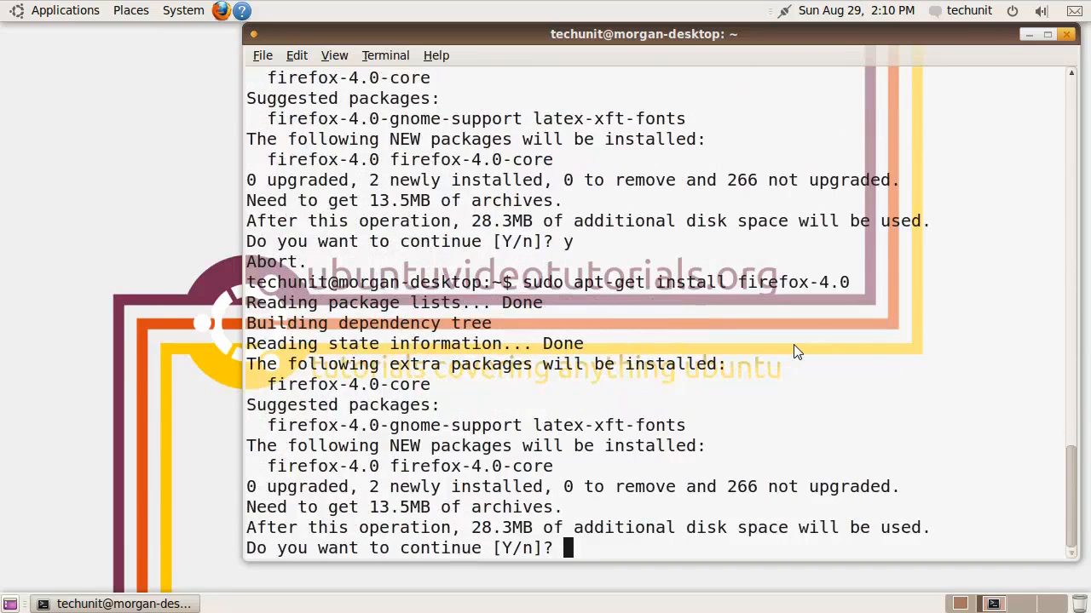
type("Y")
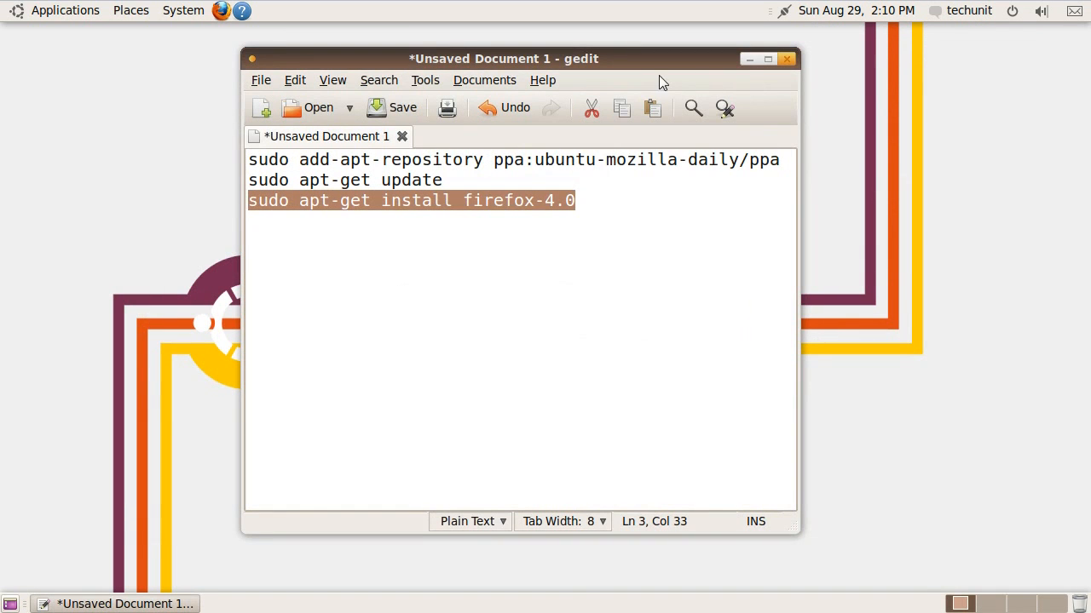
Close the gedit notes without saving and open the Applications menu
left_click(784, 58)
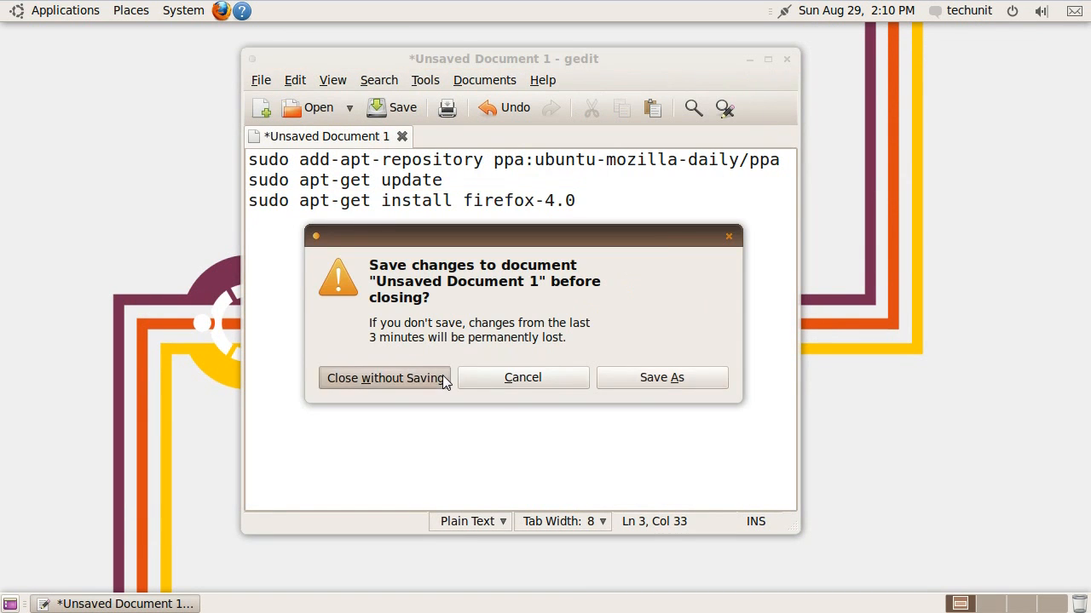
left_click(385, 378)
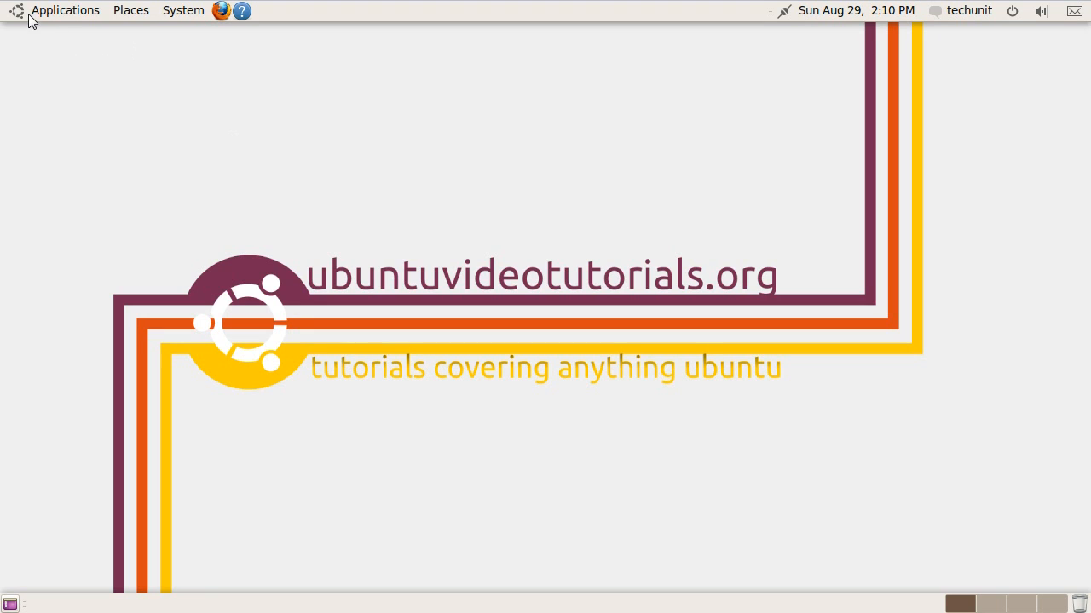
left_click(65, 10)
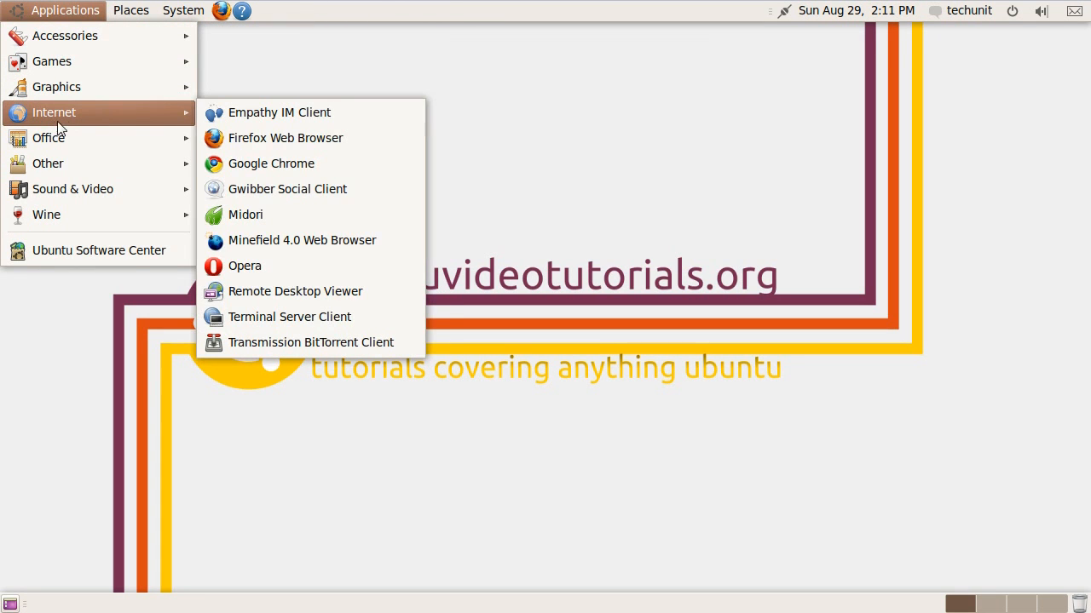
mouse_move(332, 240)
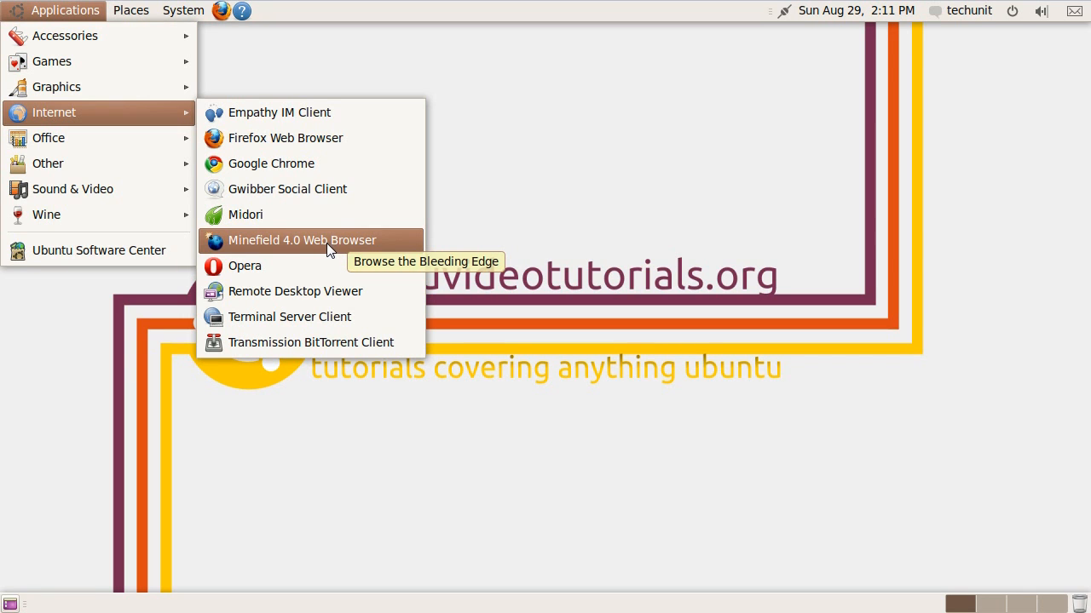
Put Minefield 4.0 Web Browser on the desktop and launch it from the new launcher
left_click(65, 10)
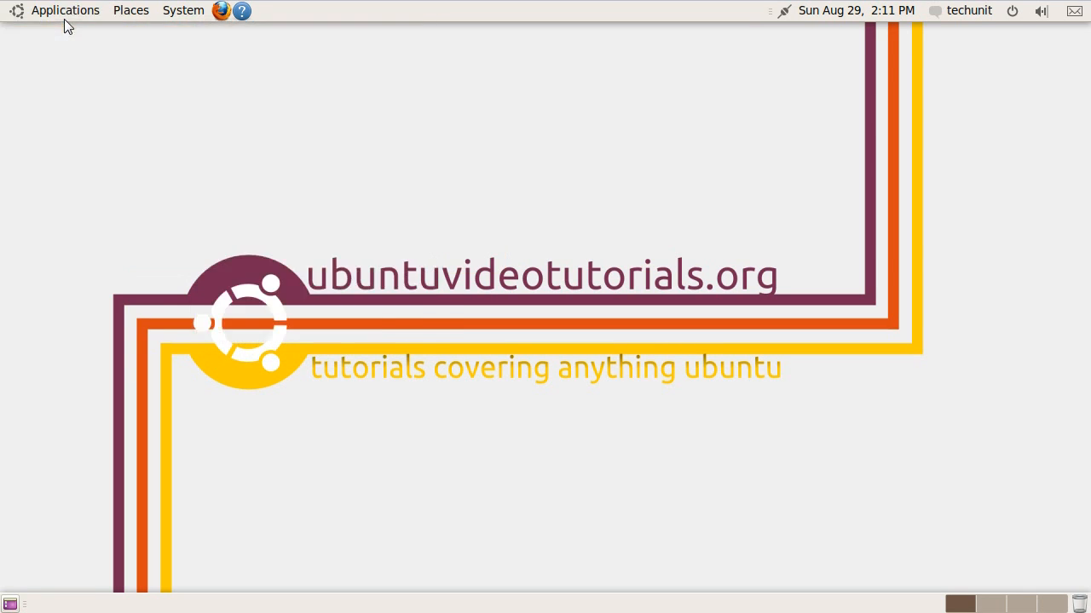
left_click(65, 10)
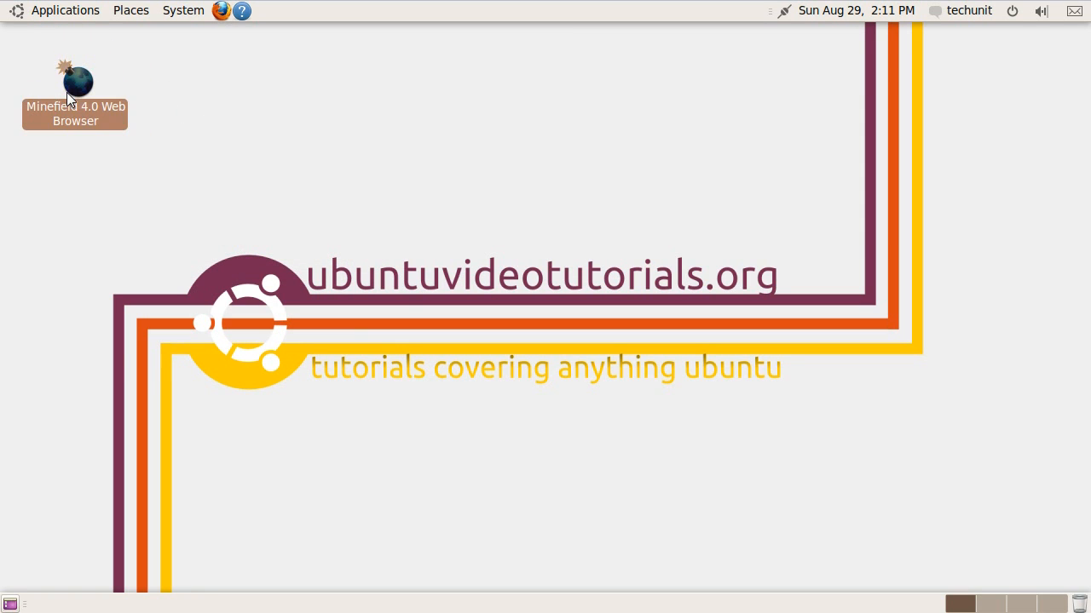
mouse_move(83, 92)
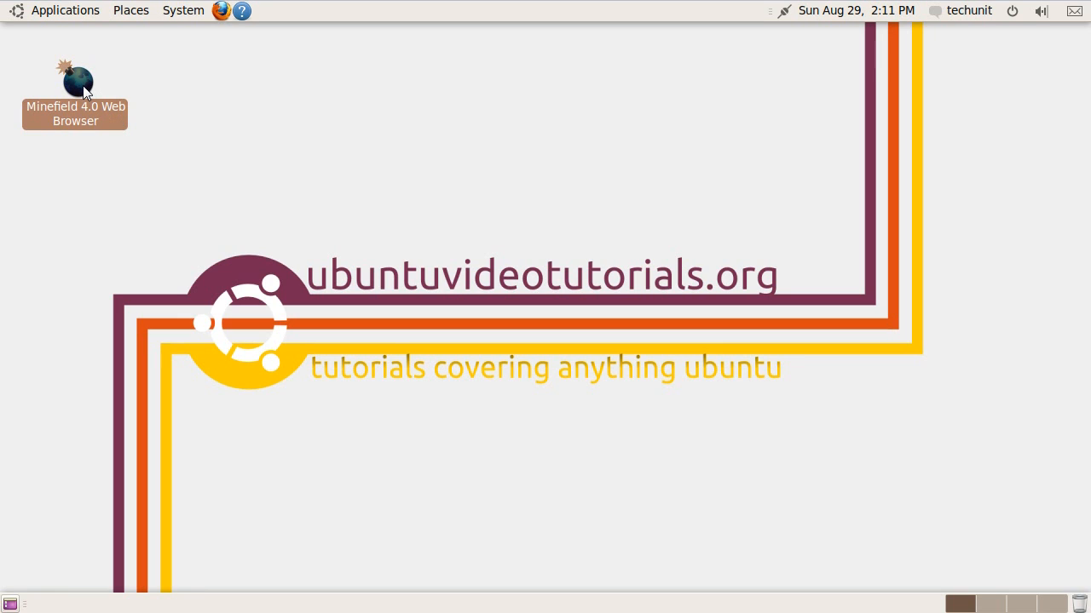
double_click(75, 82)
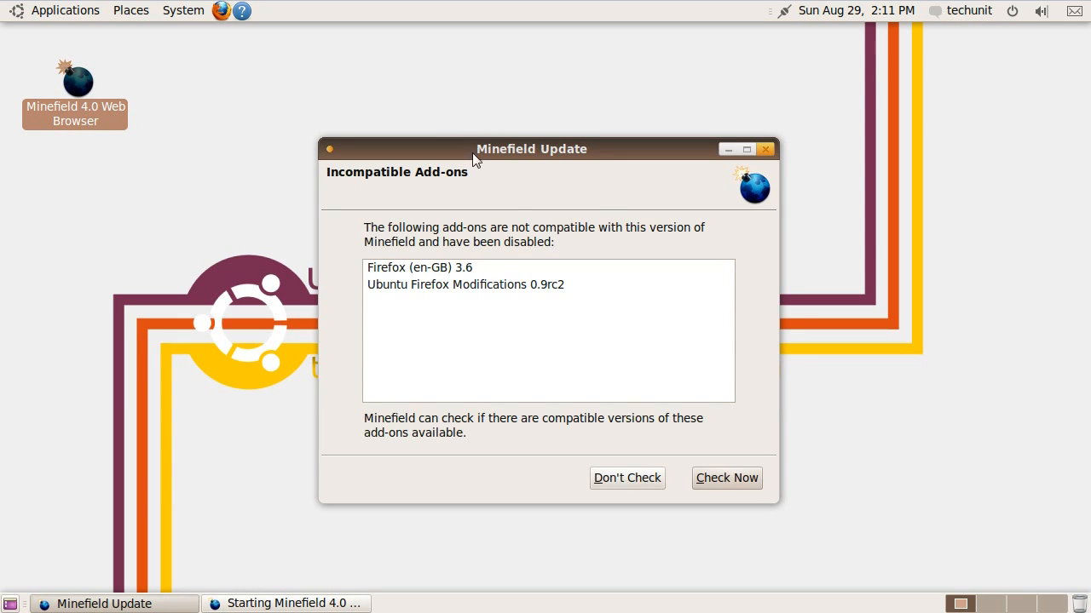
mouse_move(726, 477)
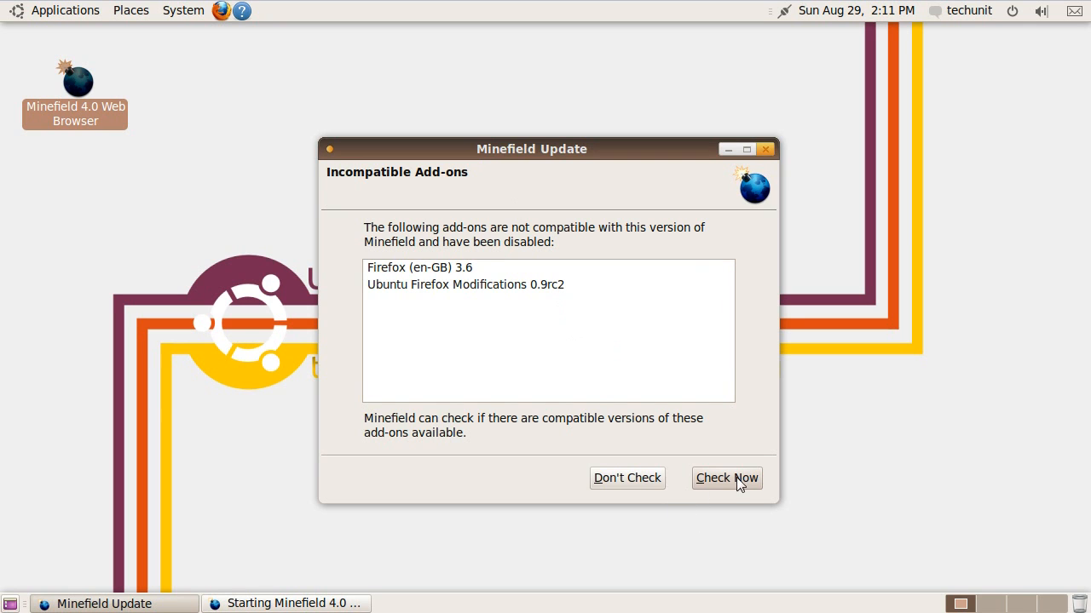
Check for add-on updates, then decline default browser with 'Always perform this check' unticked
left_click(726, 477)
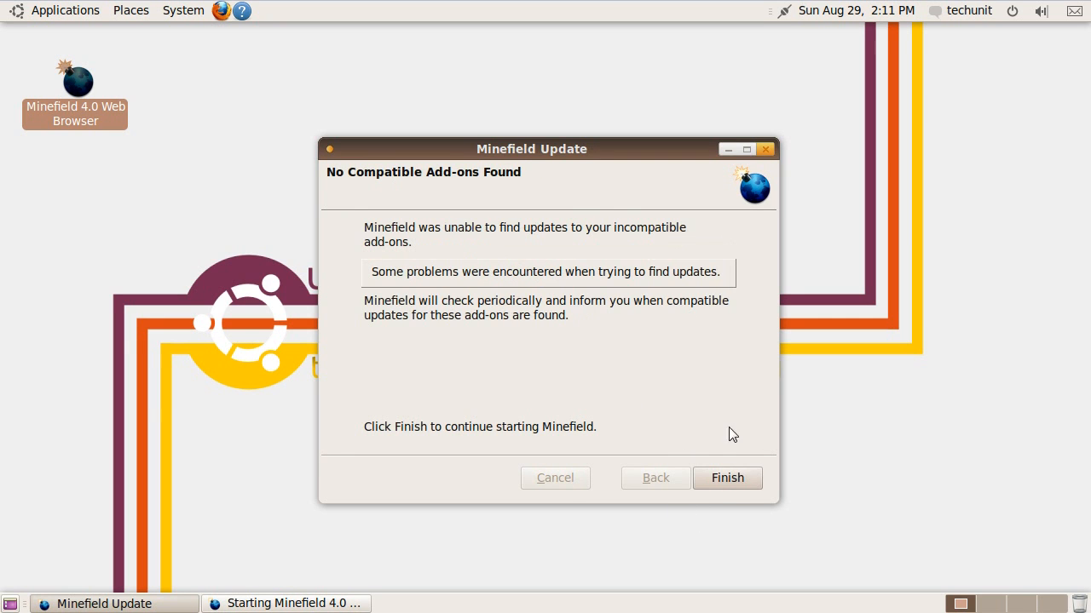
left_click(726, 477)
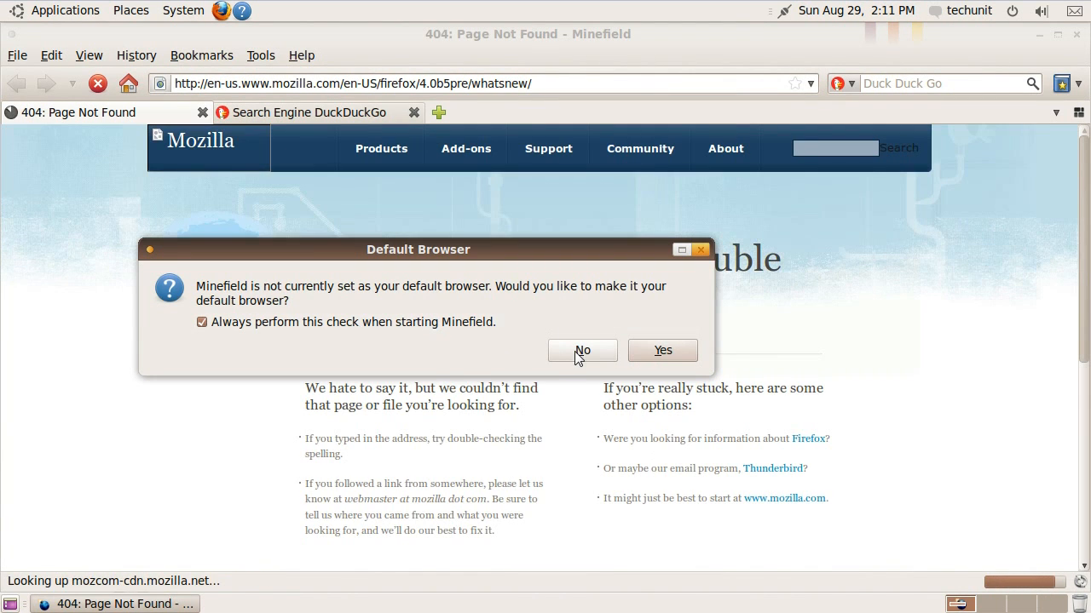
left_click(201, 322)
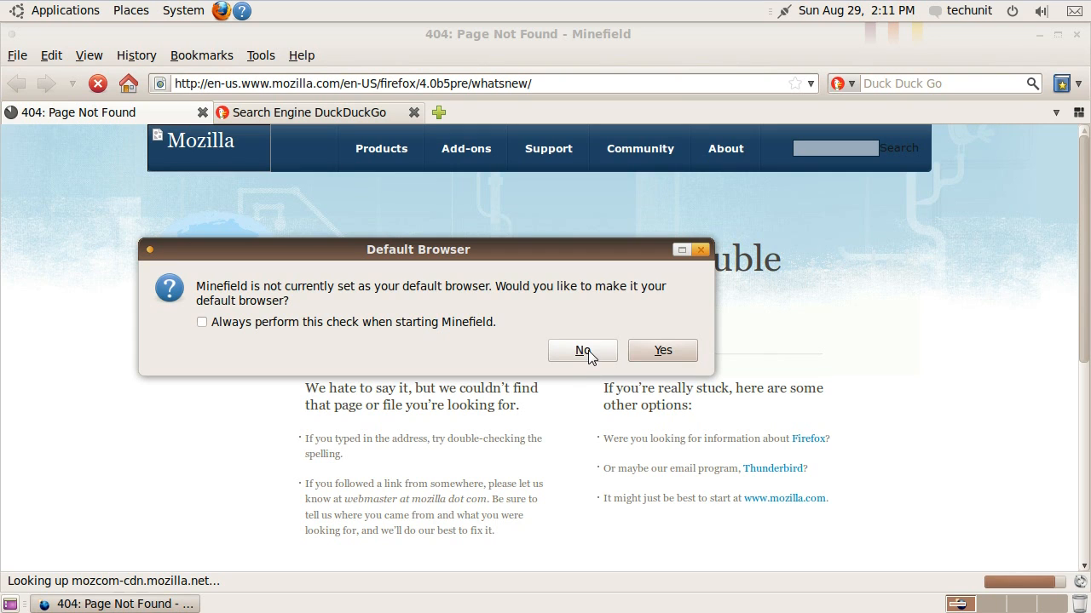
left_click(582, 351)
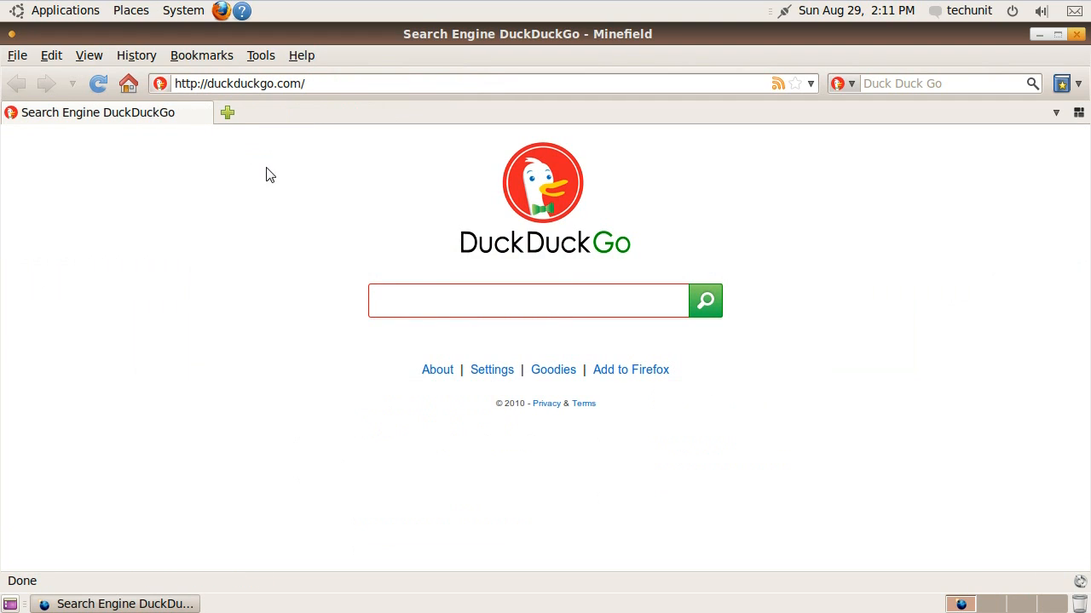
Enable View > Toolbars > Bookmarks Toolbar showing Most Visited, Getting Started and Latest Headlines
left_click(529, 299)
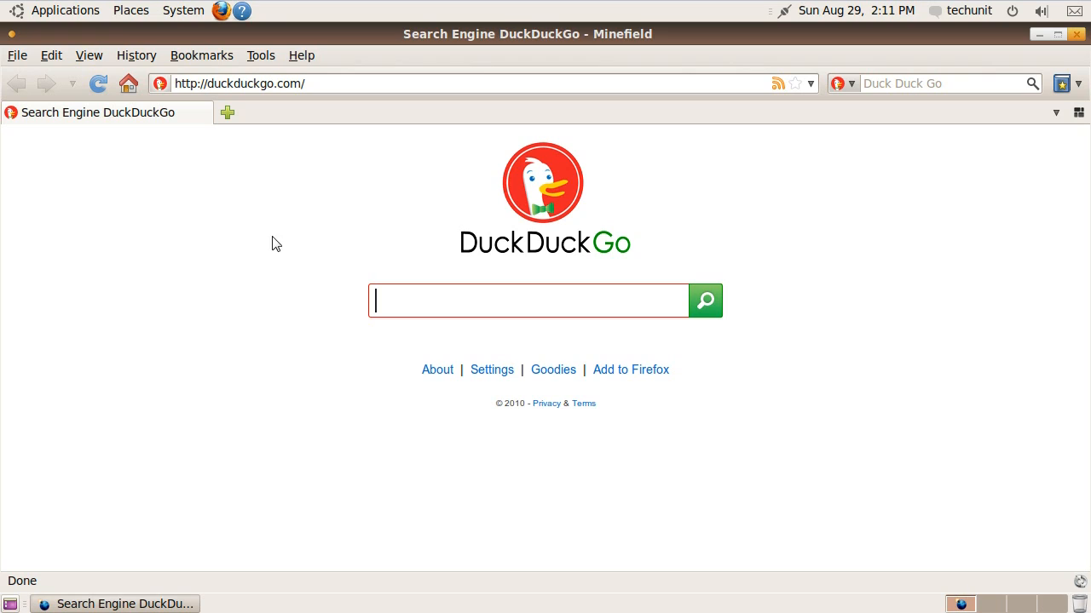
mouse_move(256, 246)
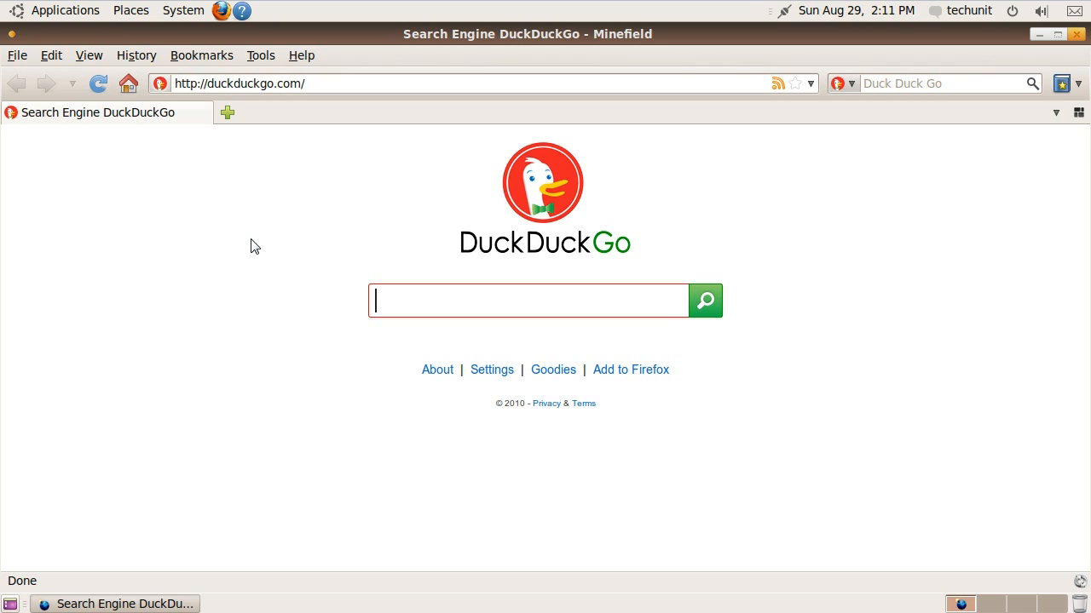
mouse_move(179, 78)
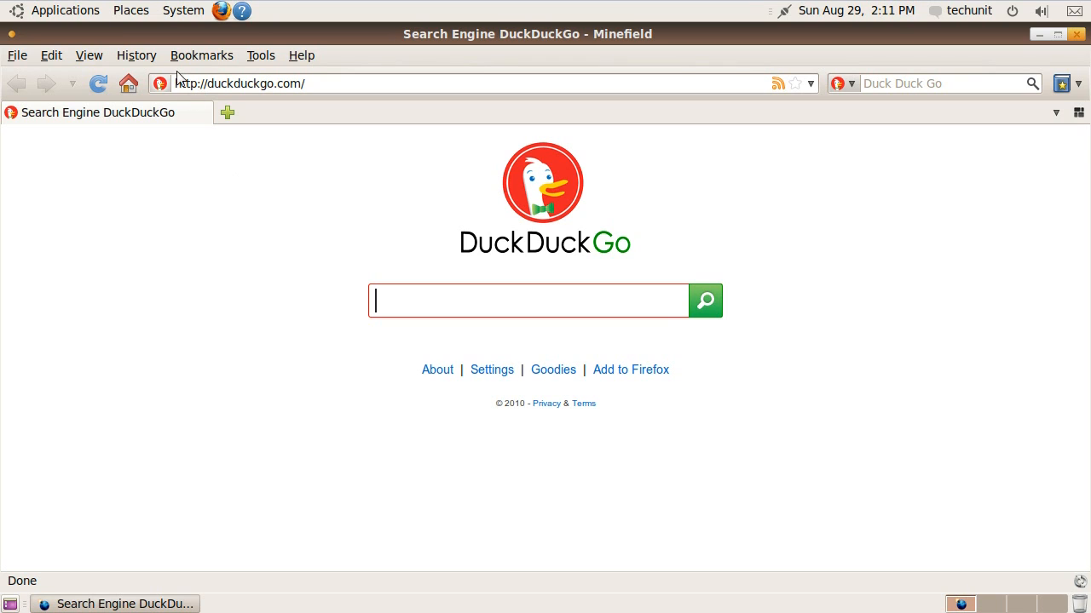
left_click(89, 55)
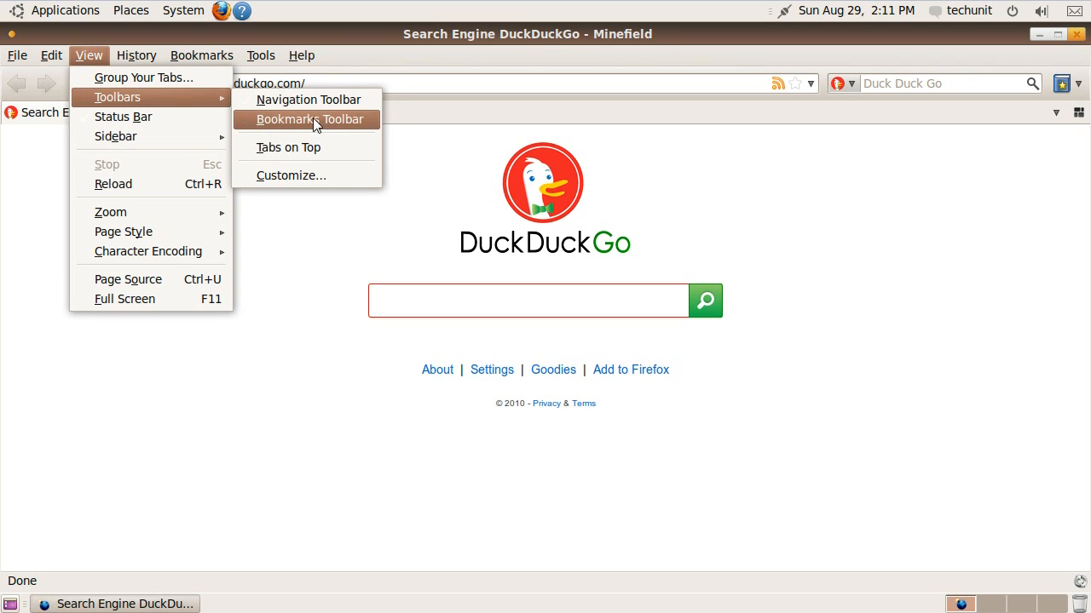
mouse_move(173, 96)
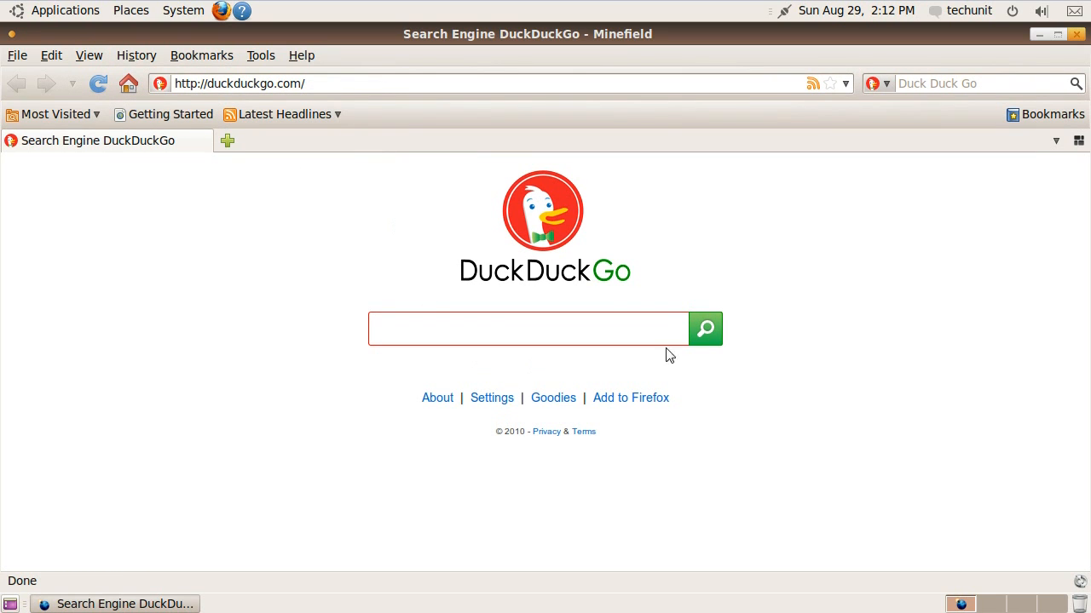
left_click(1045, 114)
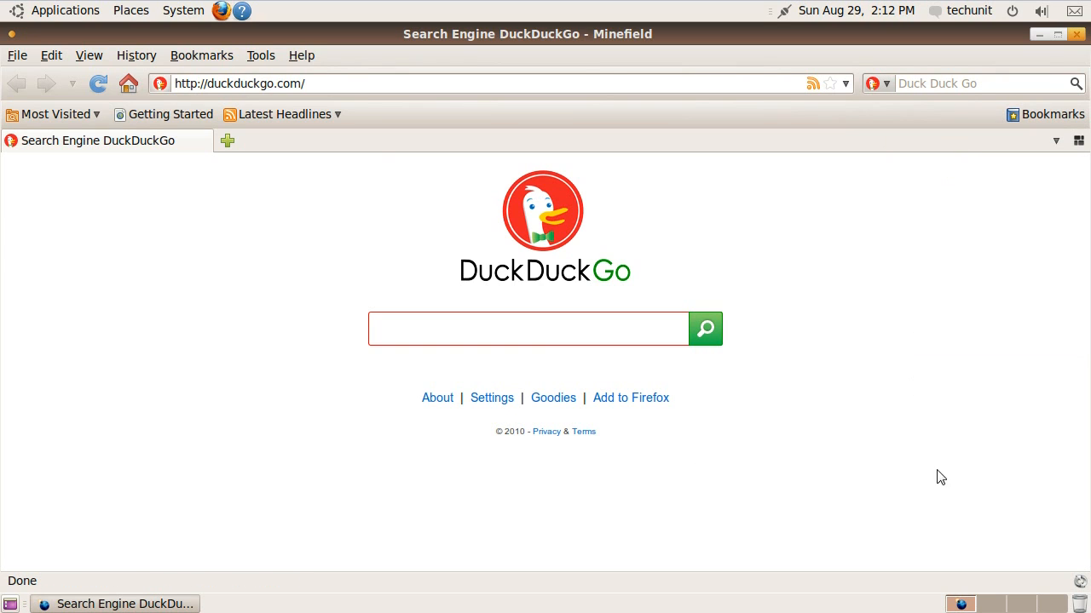
left_click(227, 140)
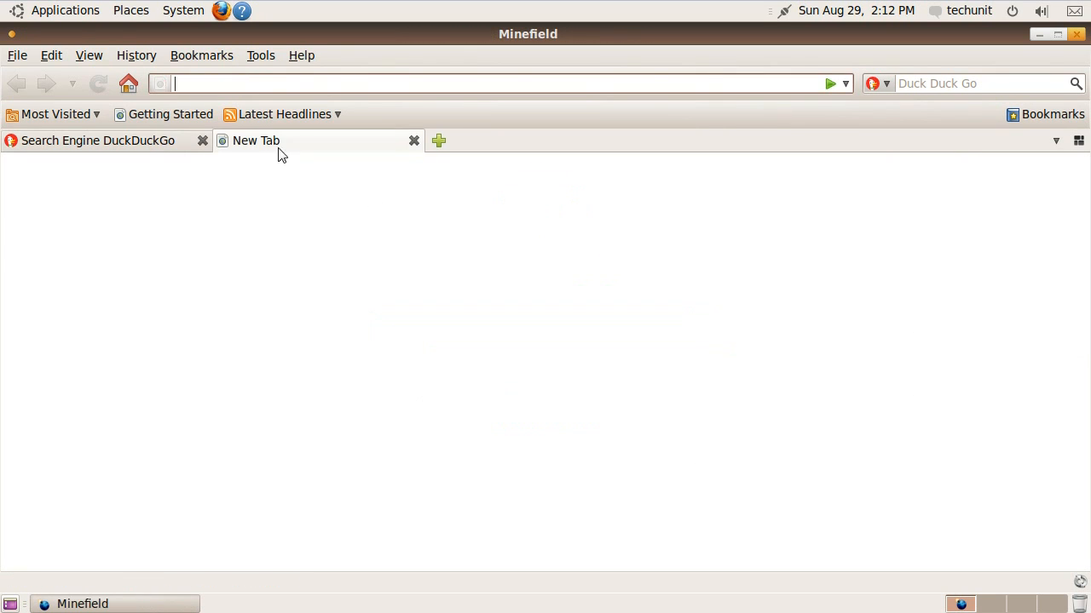
type("ossftw.wo")
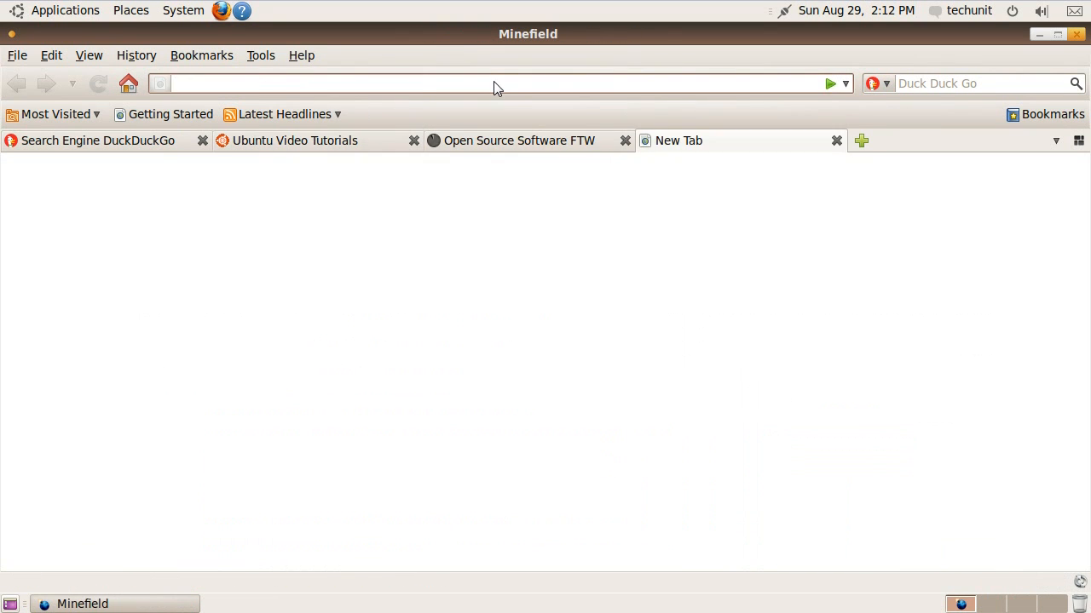
type("http://www.ubuntu.com/")
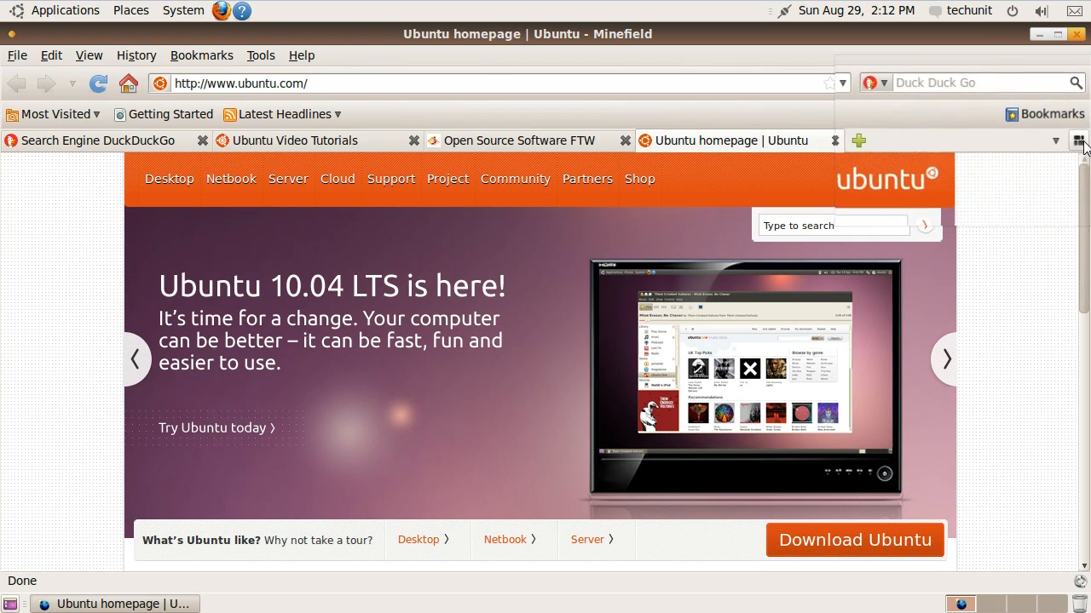
Show the Panorama tab overview, return to DuckDuckGo, and bring the overview back up
left_click(1077, 140)
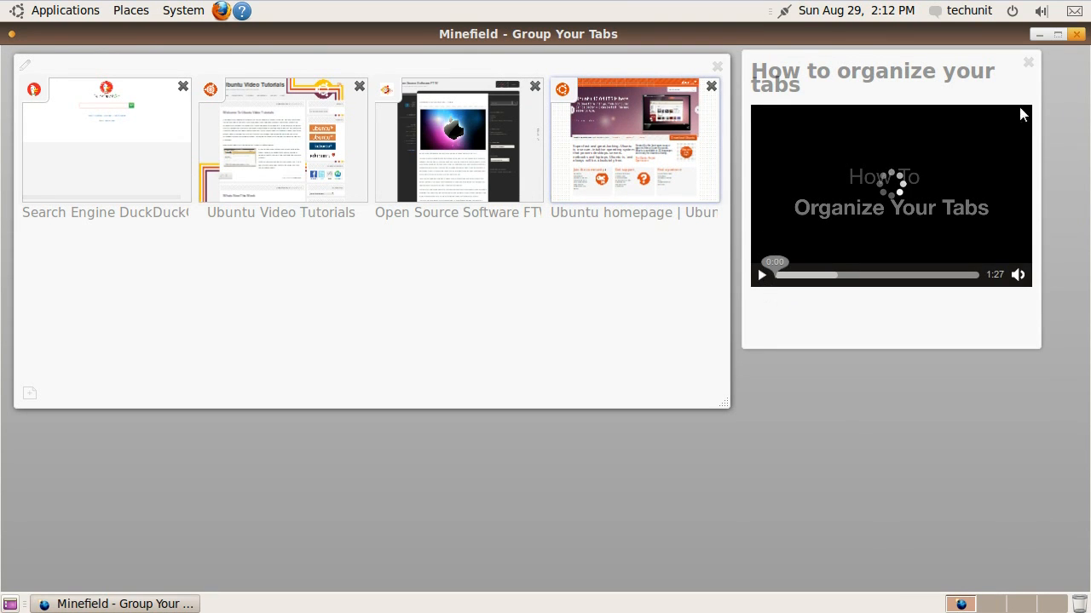
left_click(1028, 62)
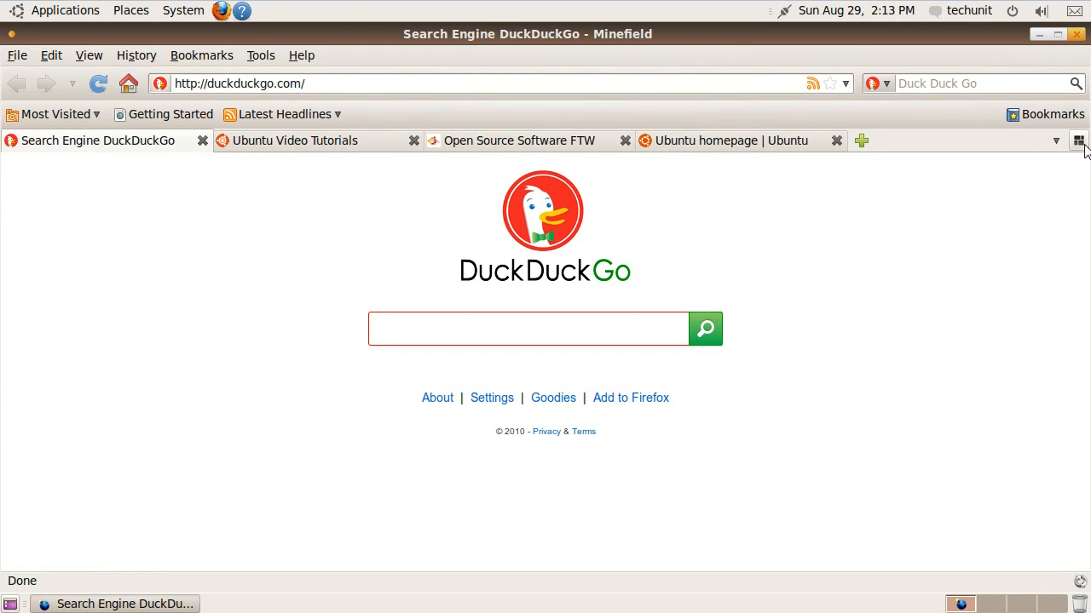
left_click(1077, 140)
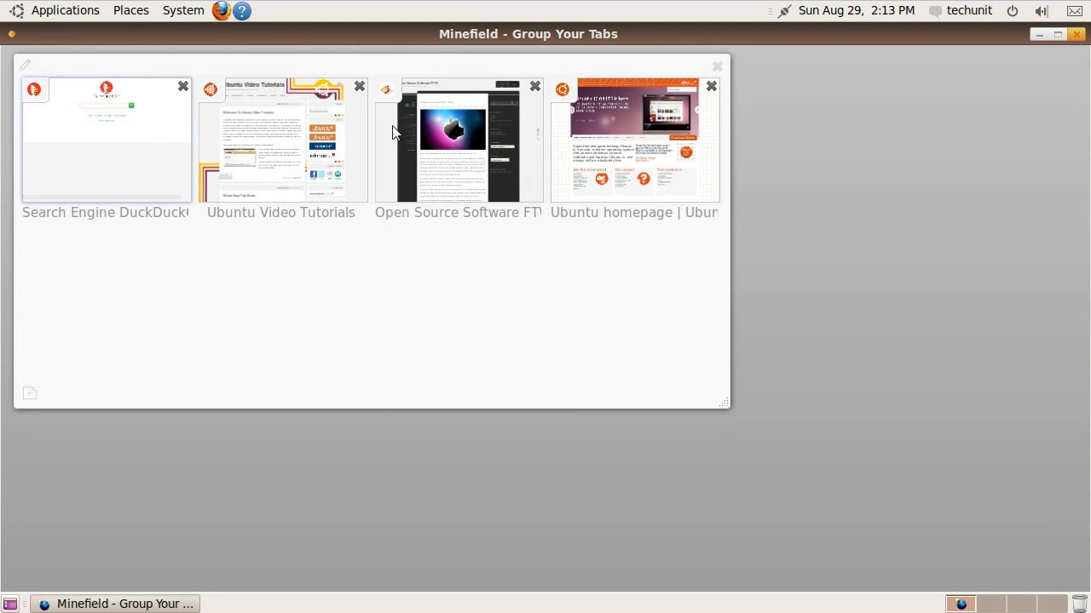
mouse_move(110, 121)
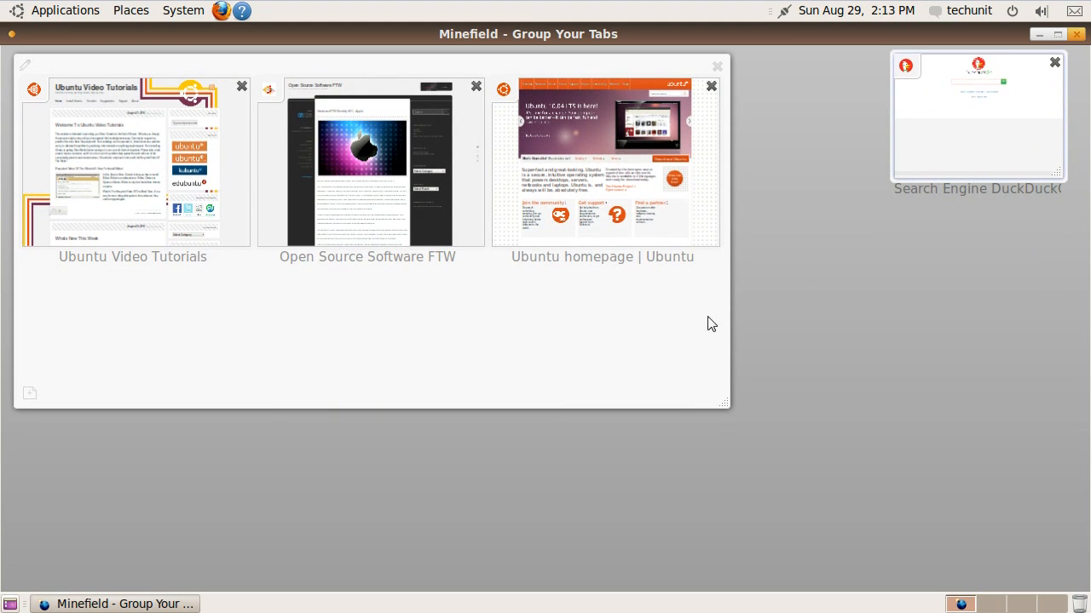
Pull Open Source Software FTW out, name the group Ubuntu, and move DuckDuckGo lower
left_click_drag(368, 161, 384, 256)
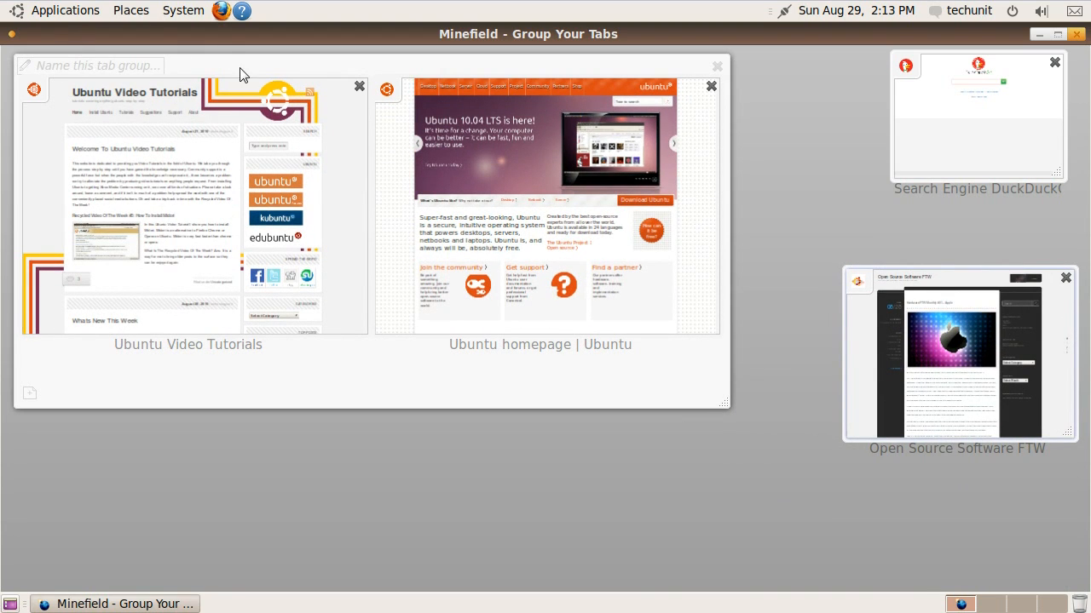
type("Ubuntu")
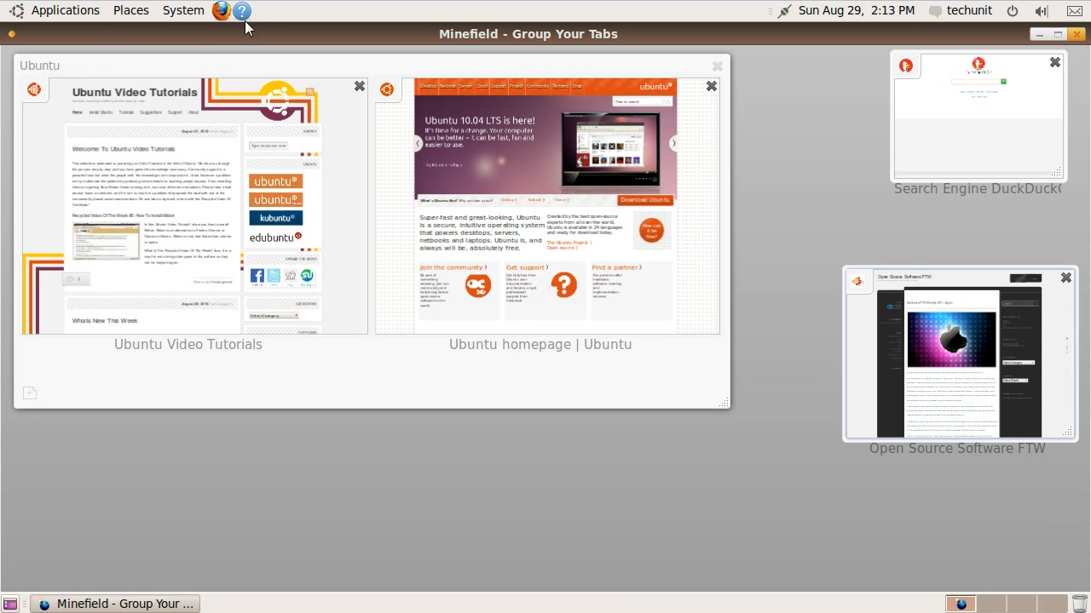
mouse_move(726, 416)
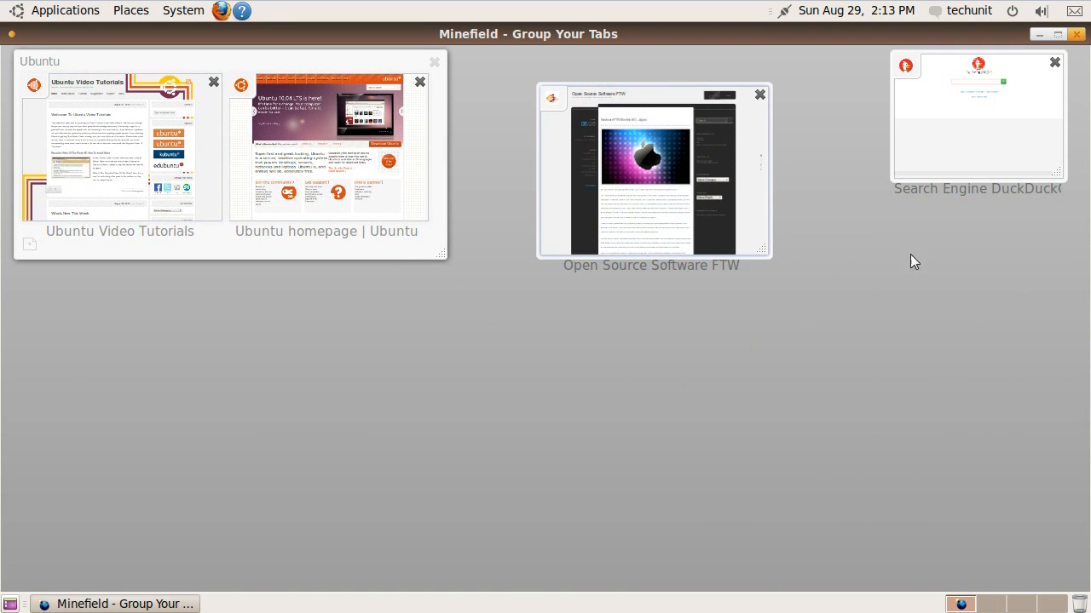
left_click_drag(978, 116, 930, 375)
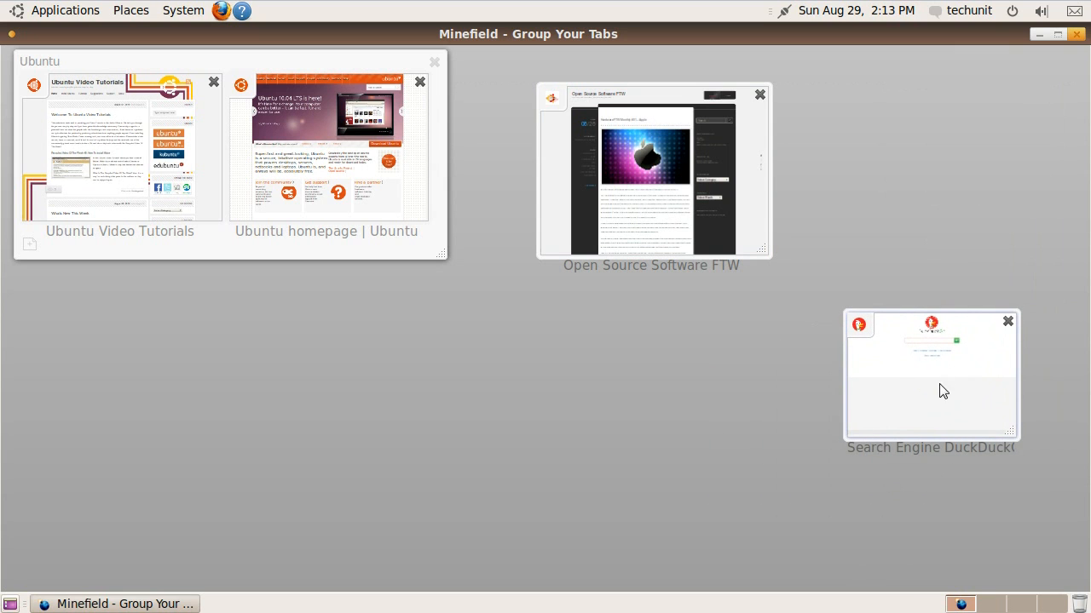
left_click(119, 144)
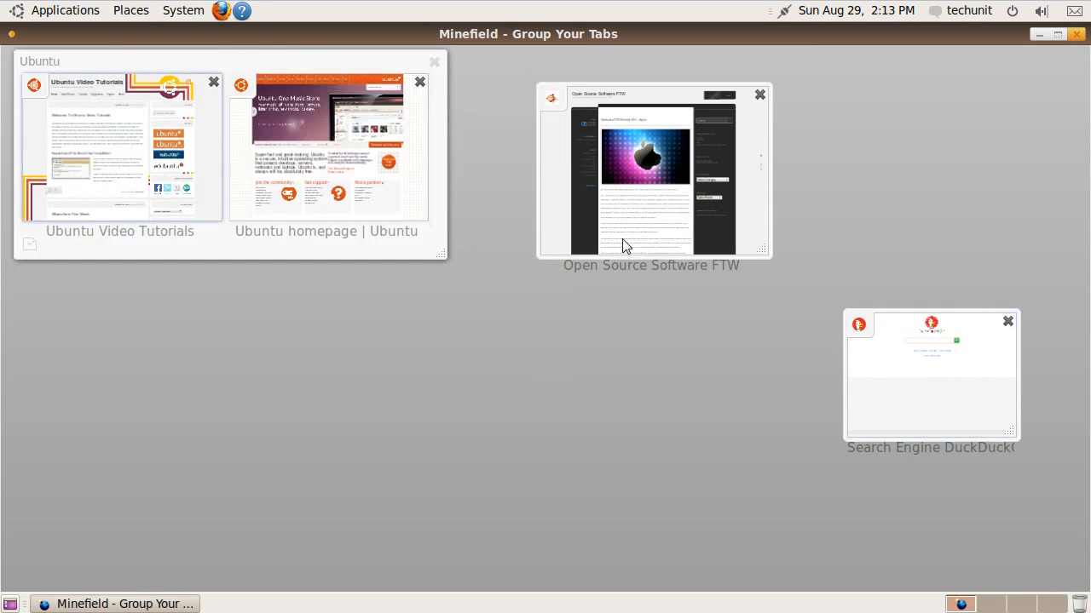
Switch to the Open Source Software FTW tab and add a new blank tab, starting an address with 'shi'
left_click(651, 170)
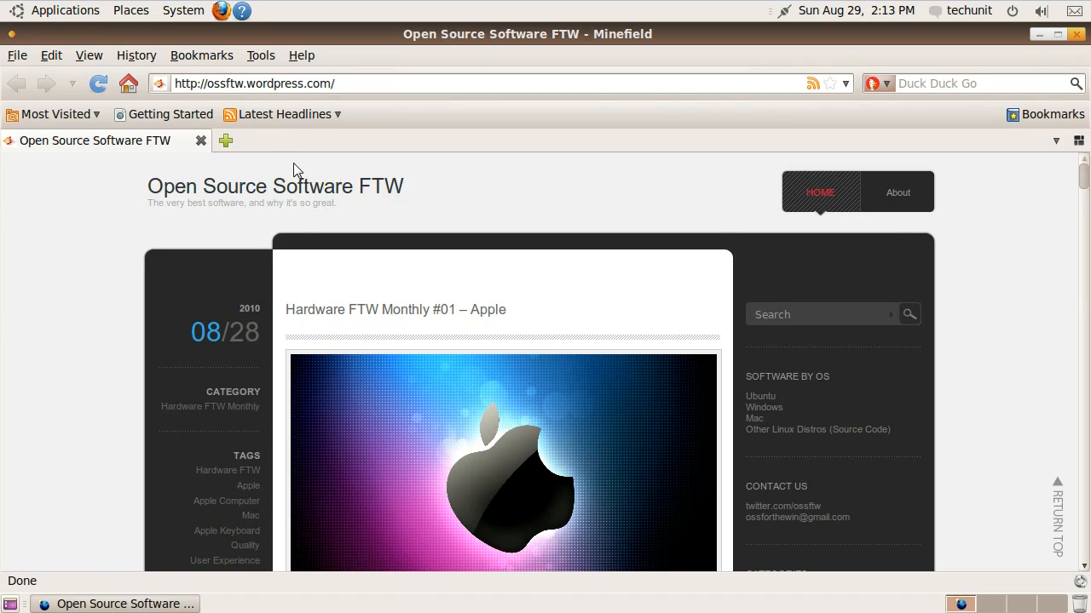
left_click(225, 140)
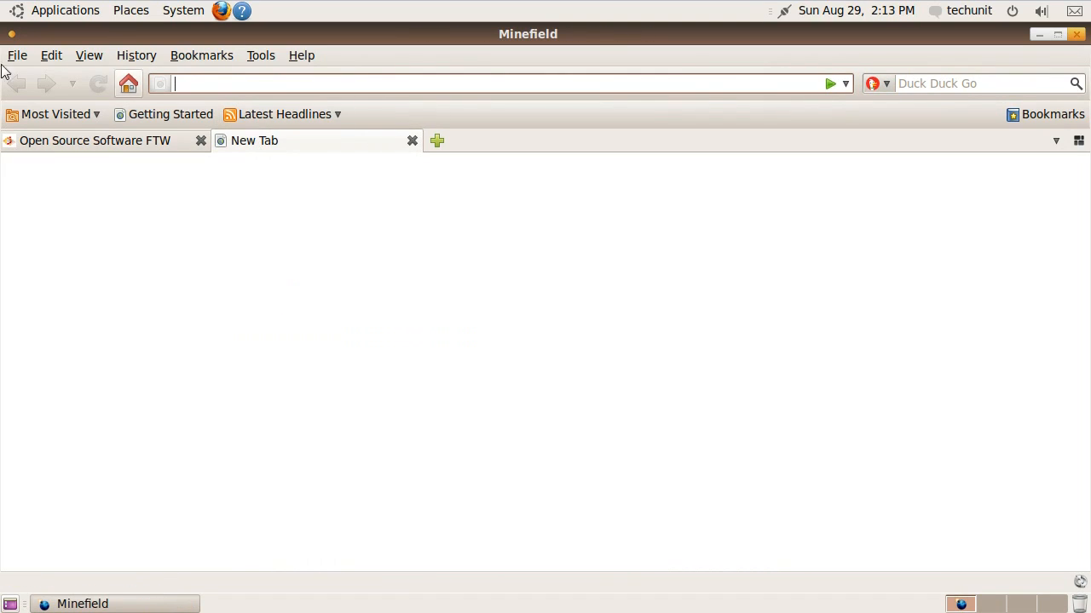
mouse_move(259, 81)
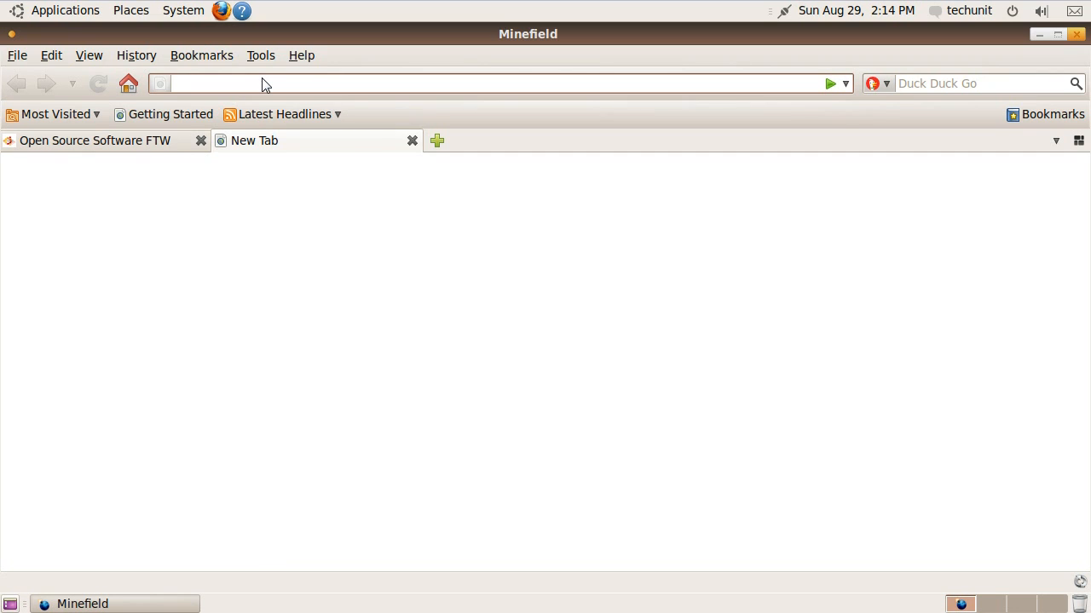
type("shi")
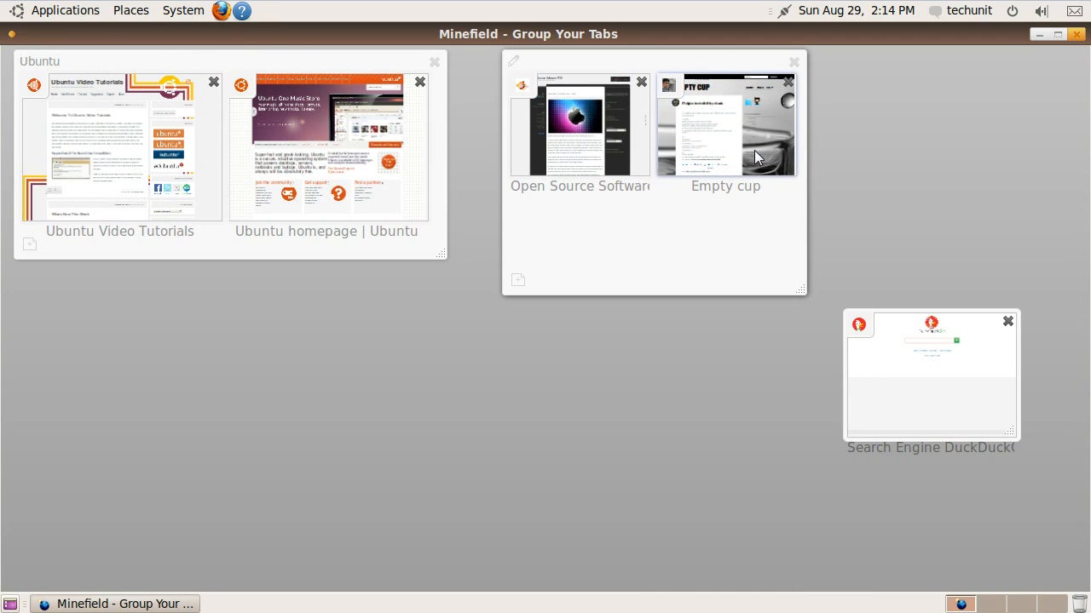
mouse_move(572, 109)
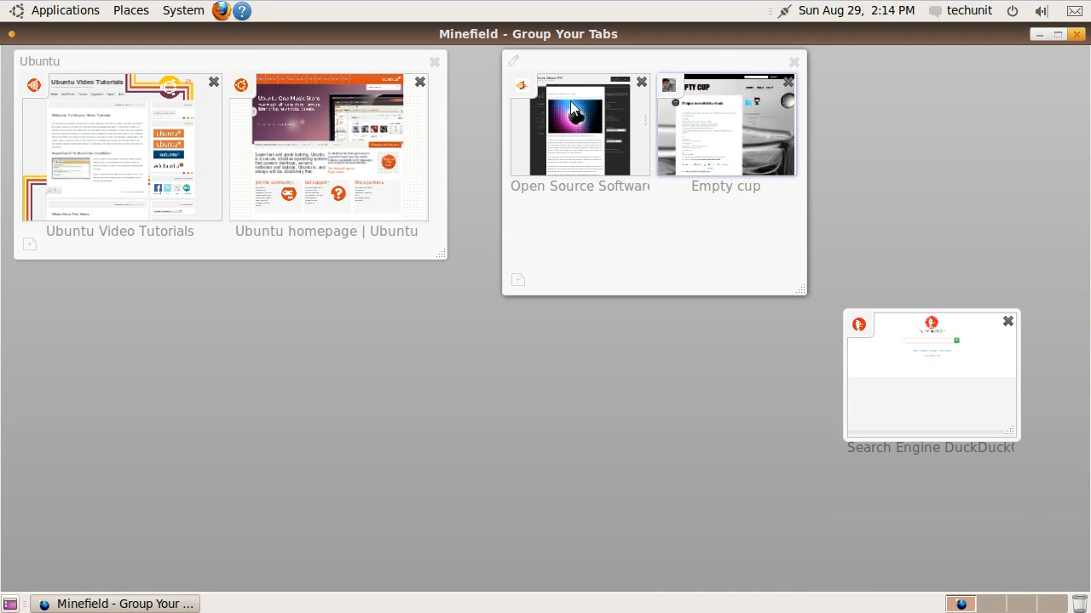
mouse_move(632, 167)
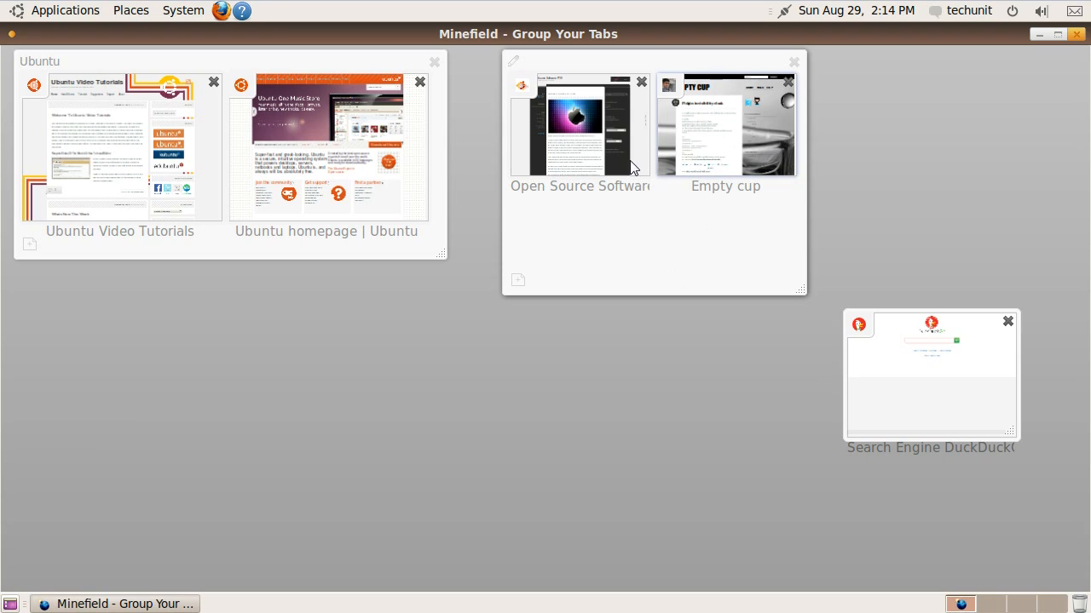
mouse_move(920, 407)
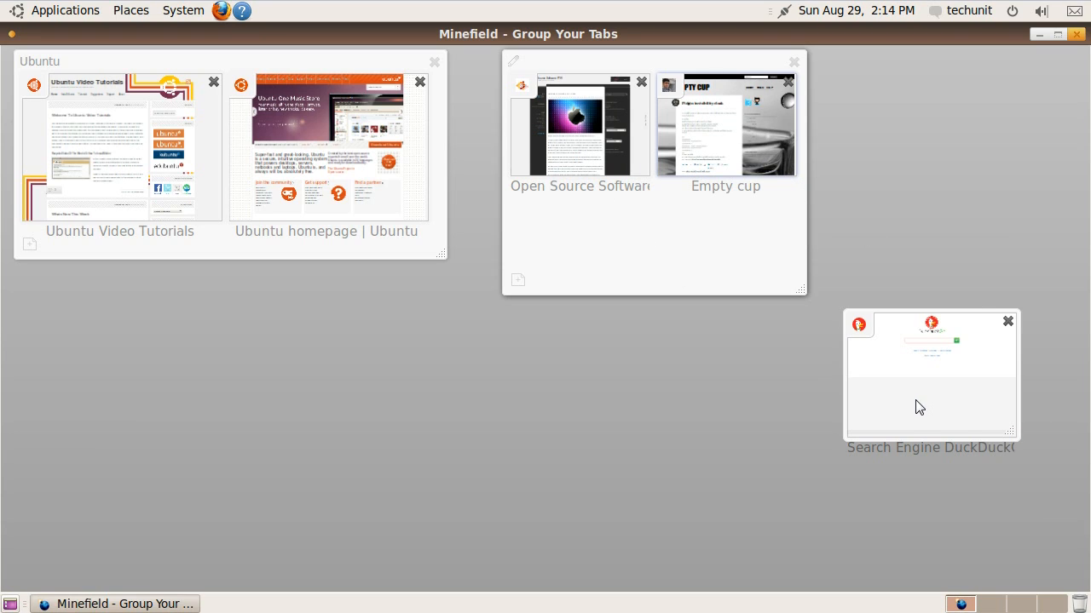
mouse_move(955, 400)
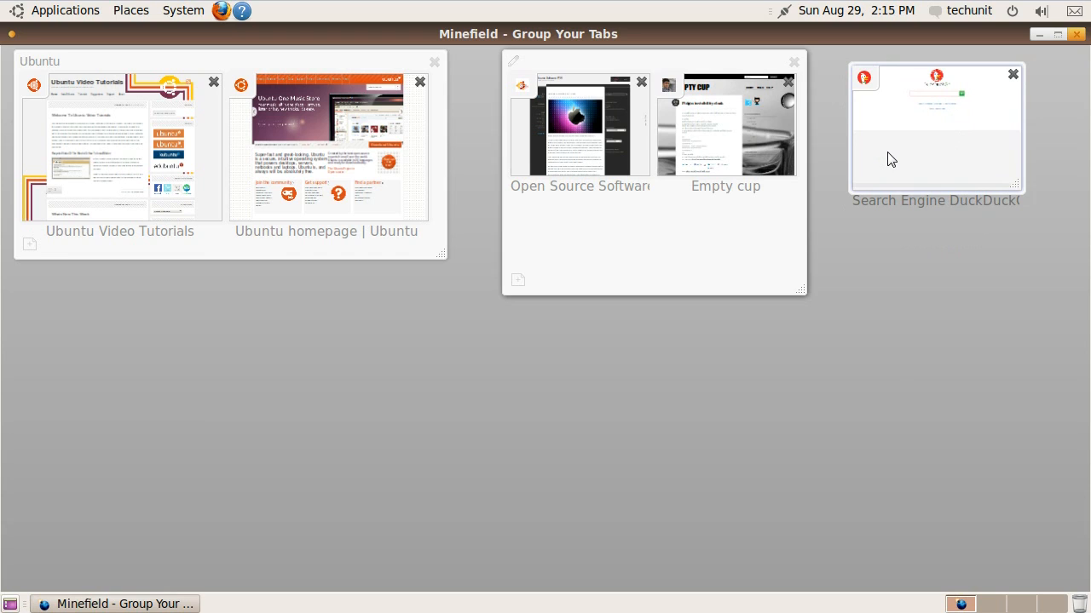
mouse_move(780, 101)
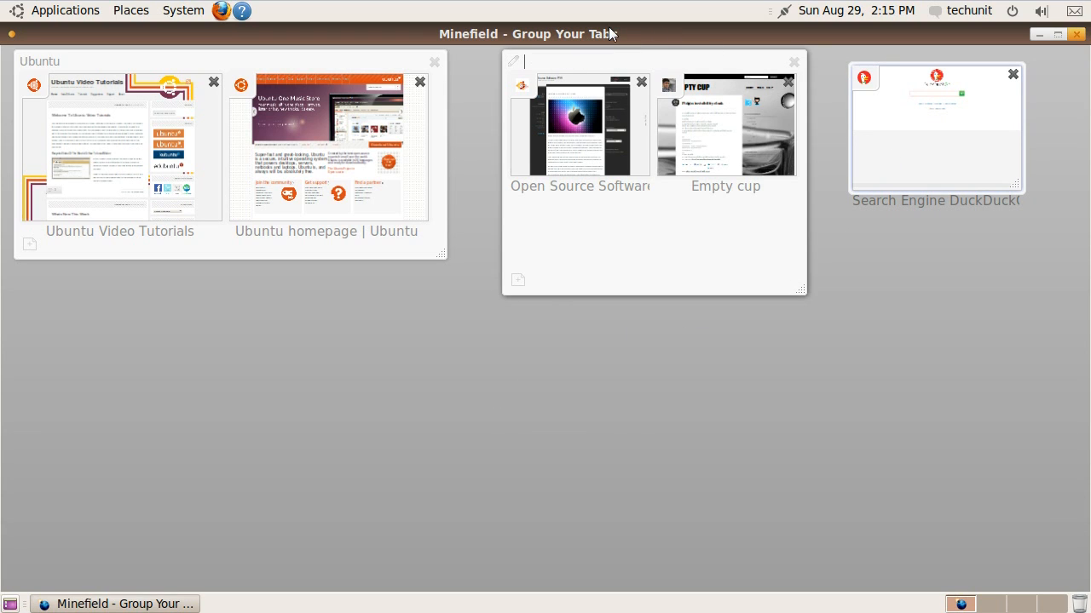
Name the second Panorama group 'Blogs', leaving DuckDuckGo beside it
type("Blogs")
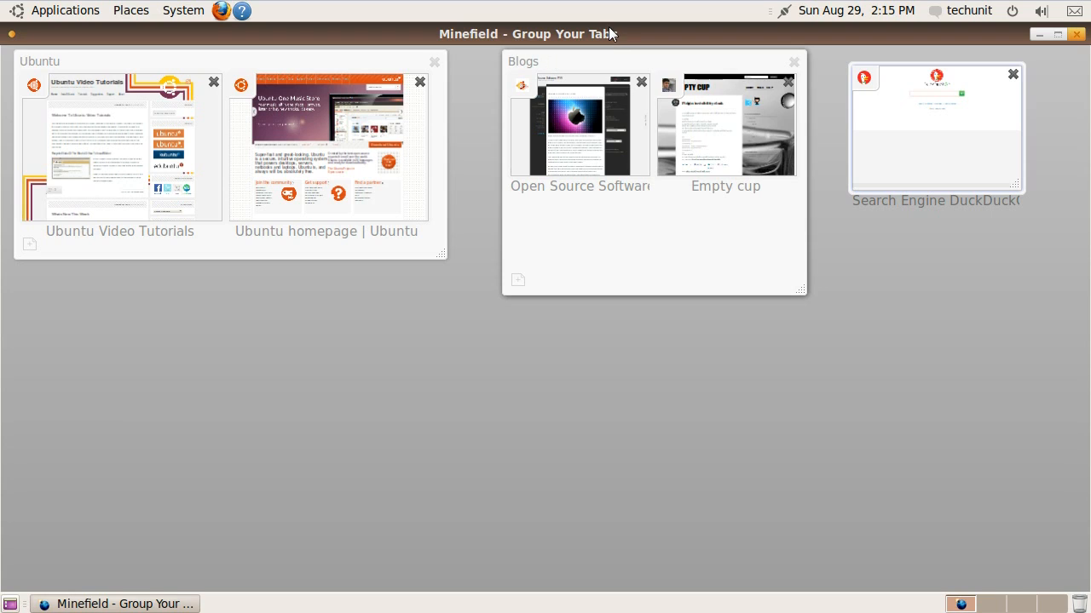
mouse_move(995, 196)
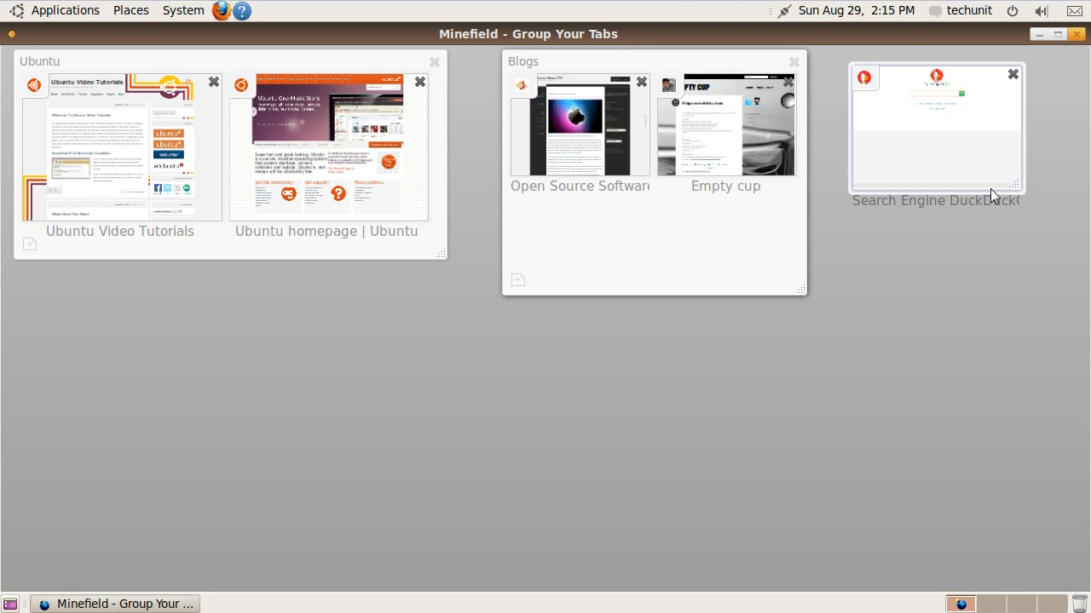
mouse_move(818, 245)
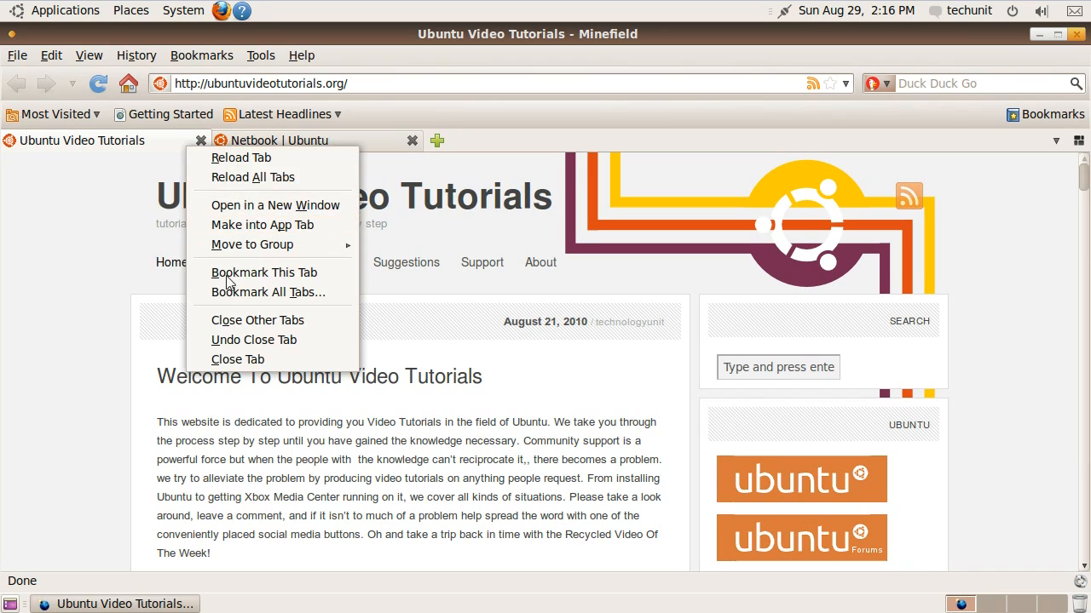
mouse_move(252, 245)
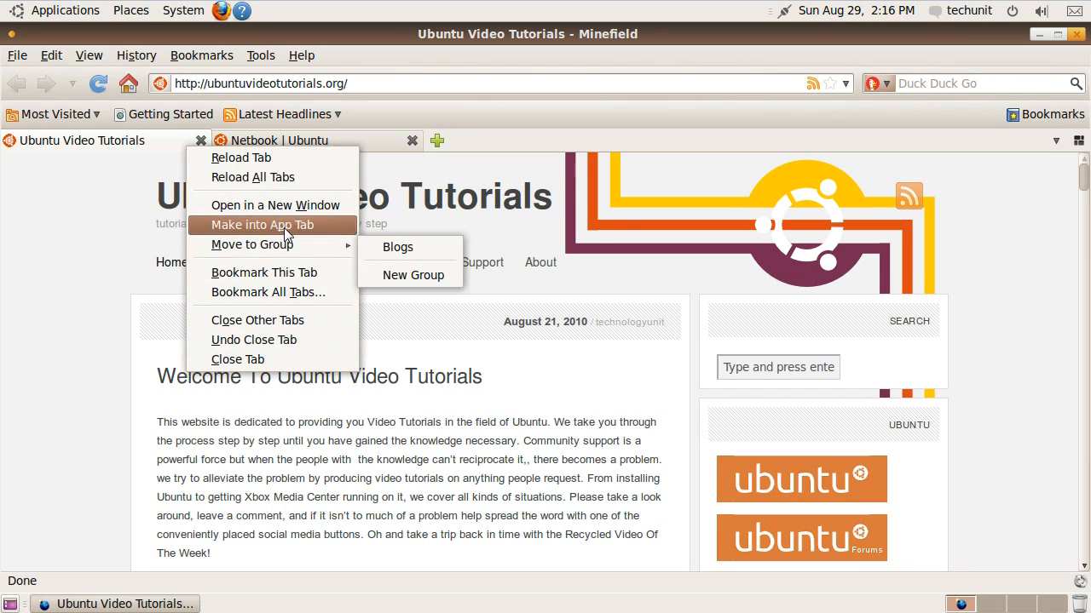
Pin Ubuntu Video Tutorials as an app tab next to Netbook | Ubuntu
left_click(237, 358)
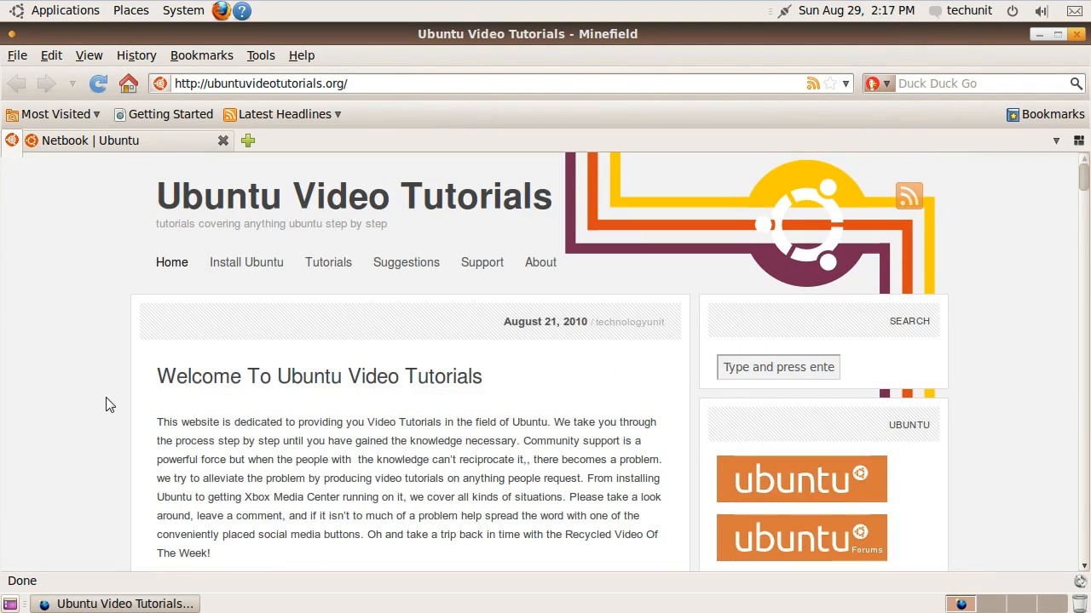
scroll("down", 3)
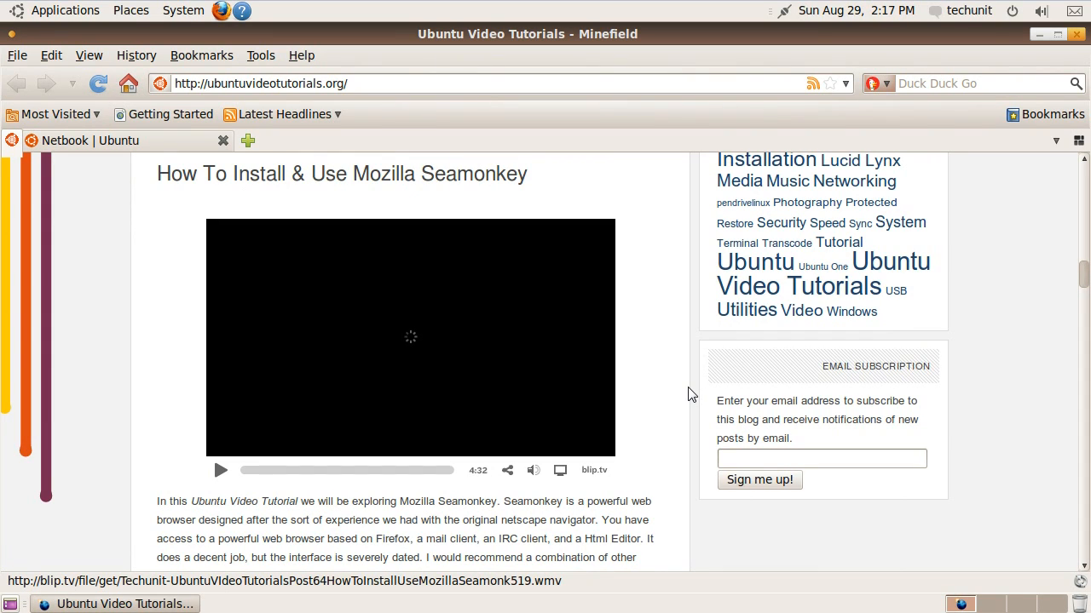
mouse_move(467, 378)
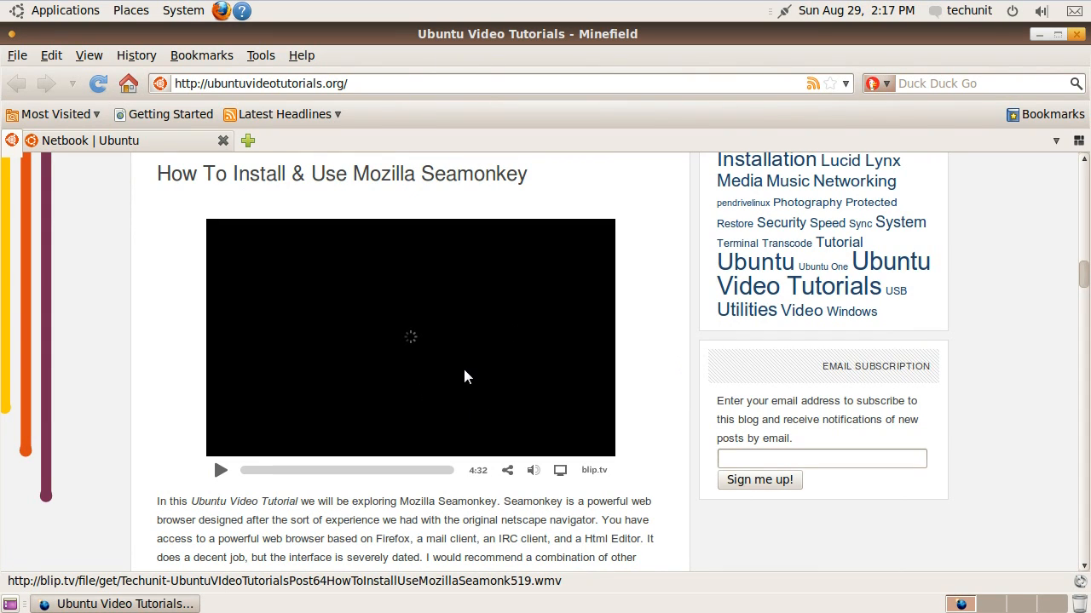